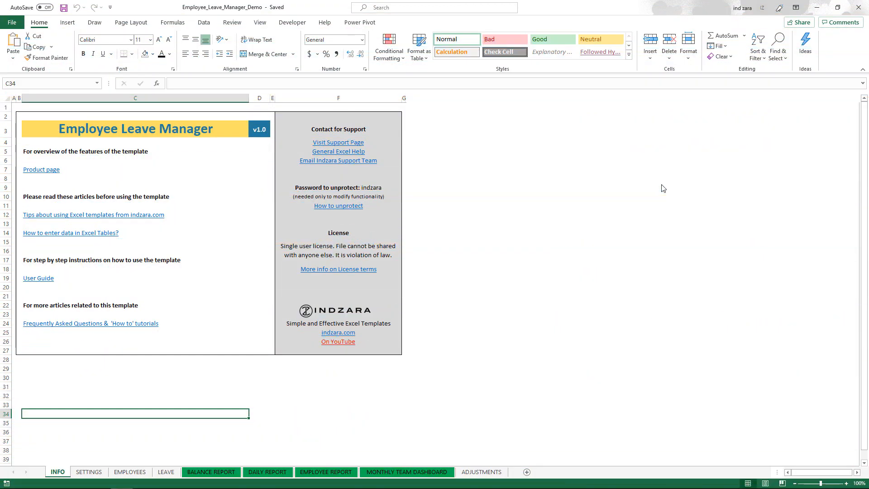
mouse_move(157, 400)
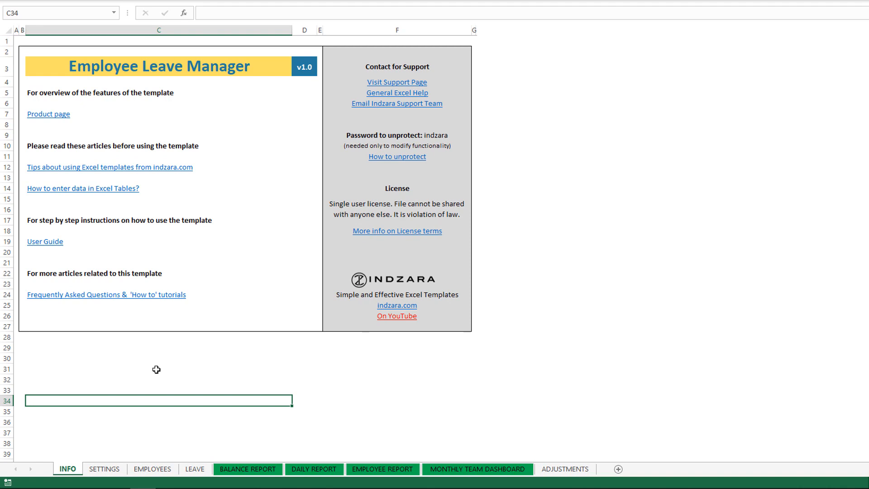
mouse_move(155, 199)
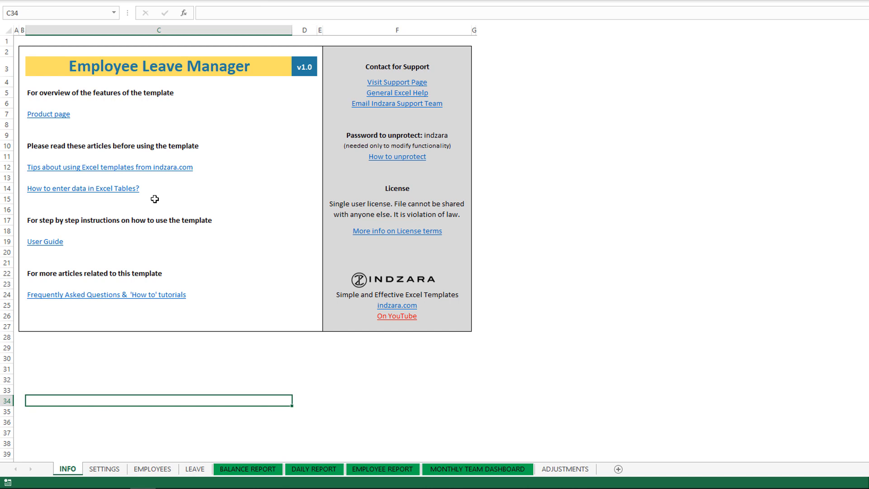
mouse_move(170, 254)
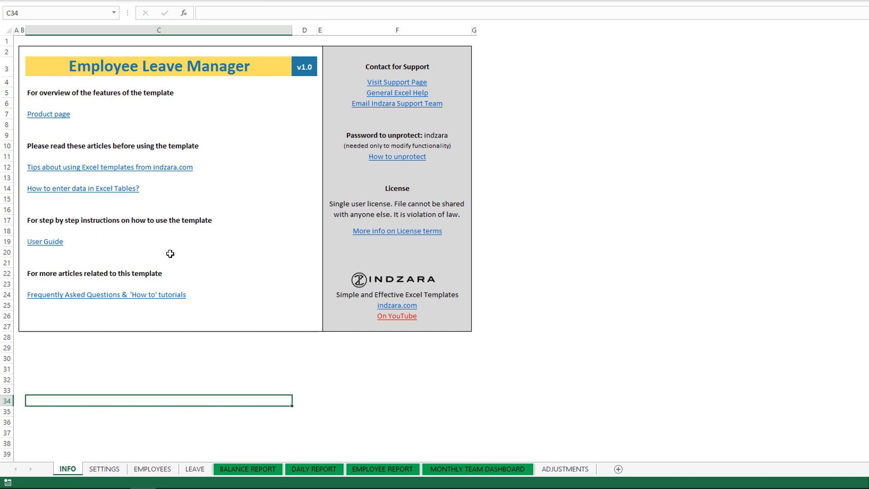
mouse_move(177, 338)
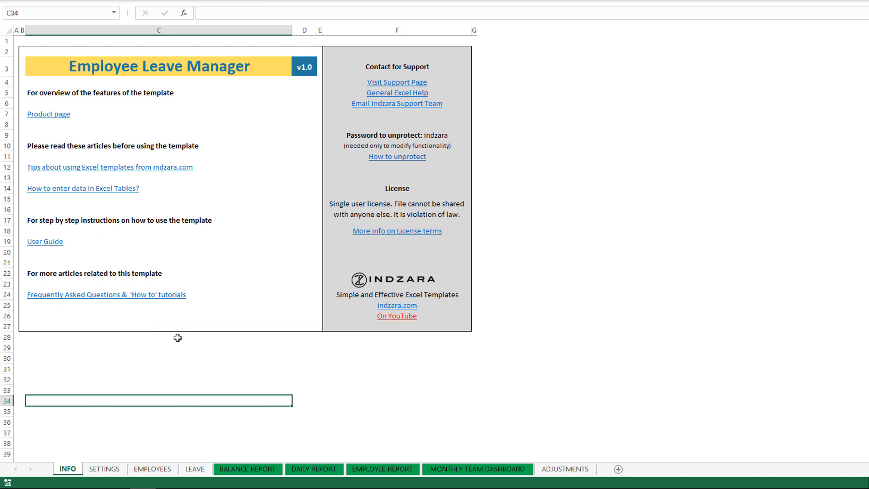
mouse_move(193, 341)
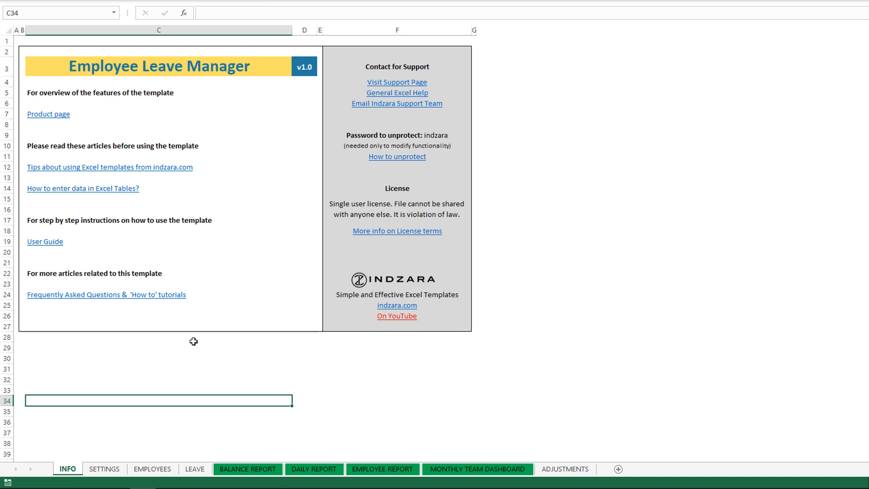
Show the SETTINGS sheet with leave types, weekends, holidays and 15-day entitlement.
left_click(104, 469)
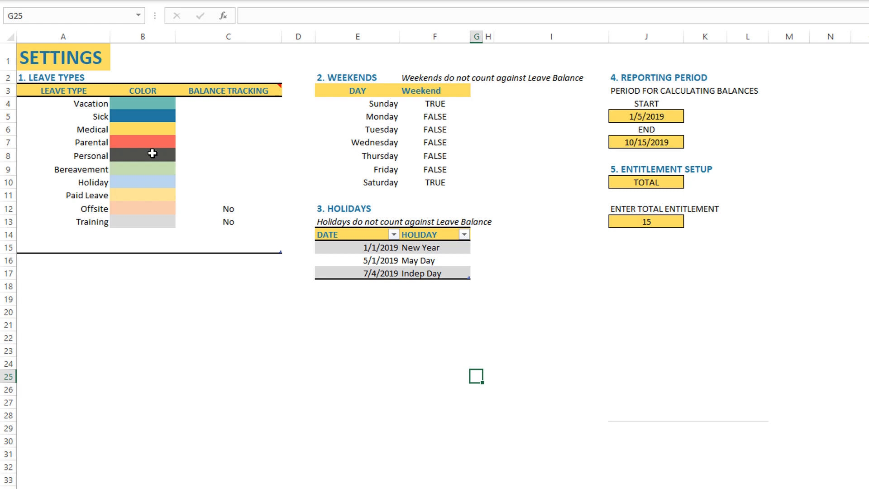
mouse_move(175, 224)
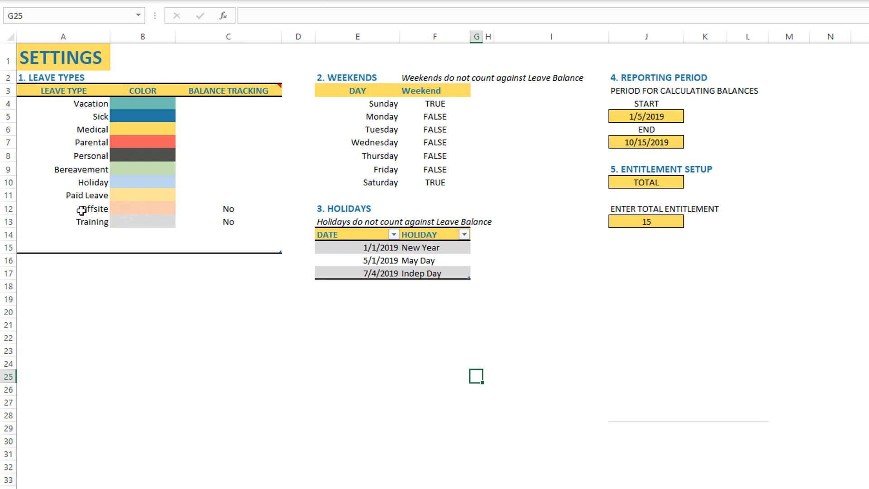
mouse_move(83, 221)
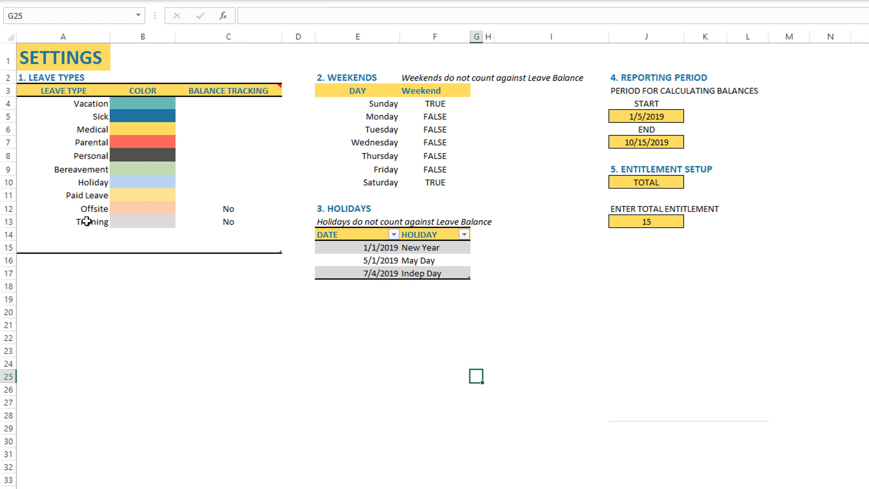
mouse_move(146, 213)
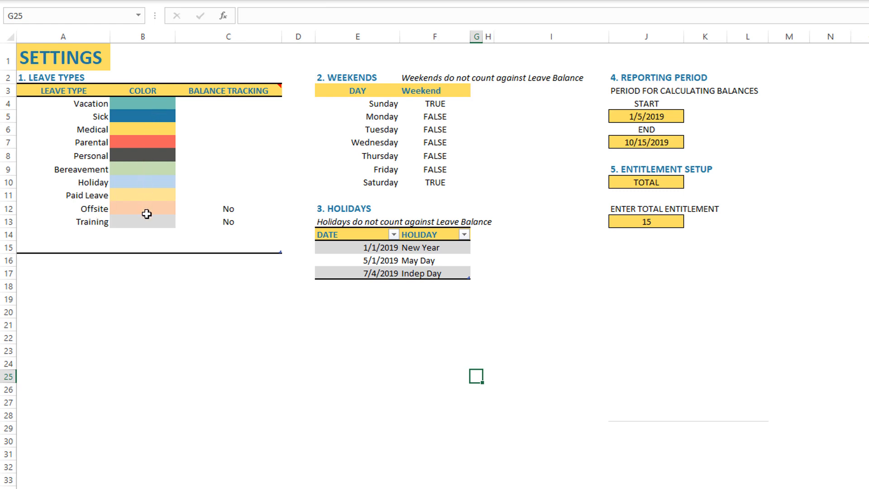
mouse_move(89, 161)
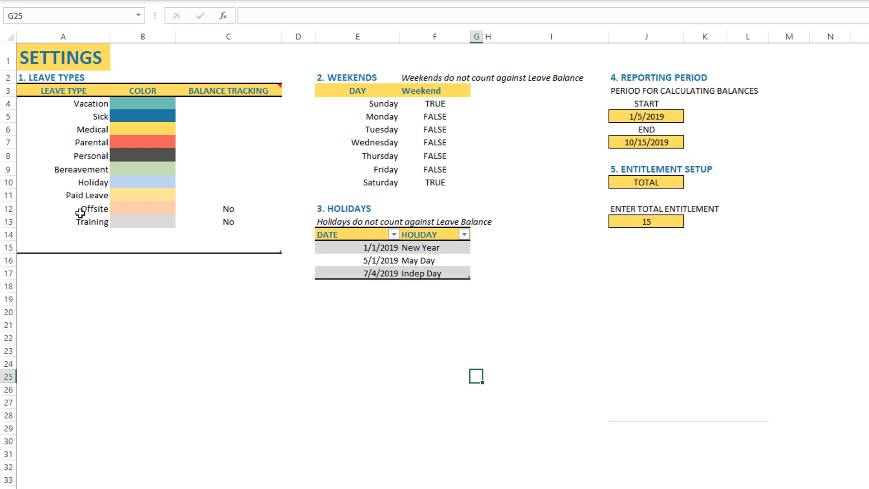
mouse_move(156, 119)
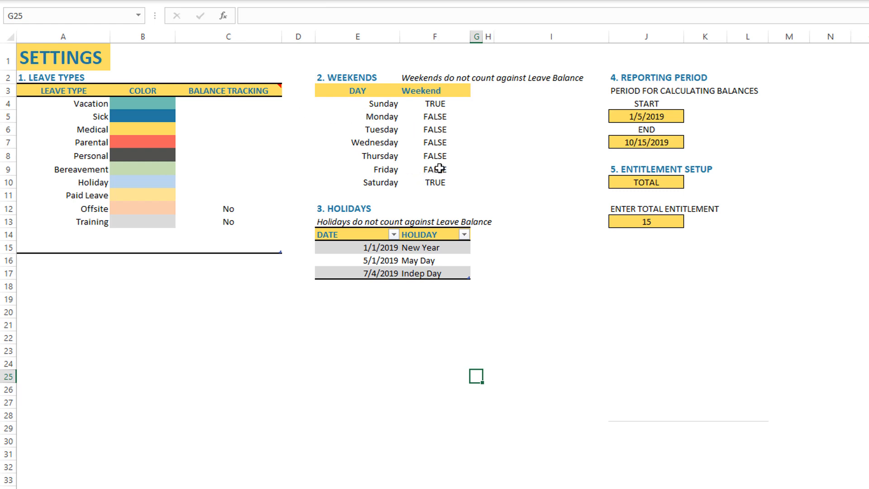
mouse_move(435, 132)
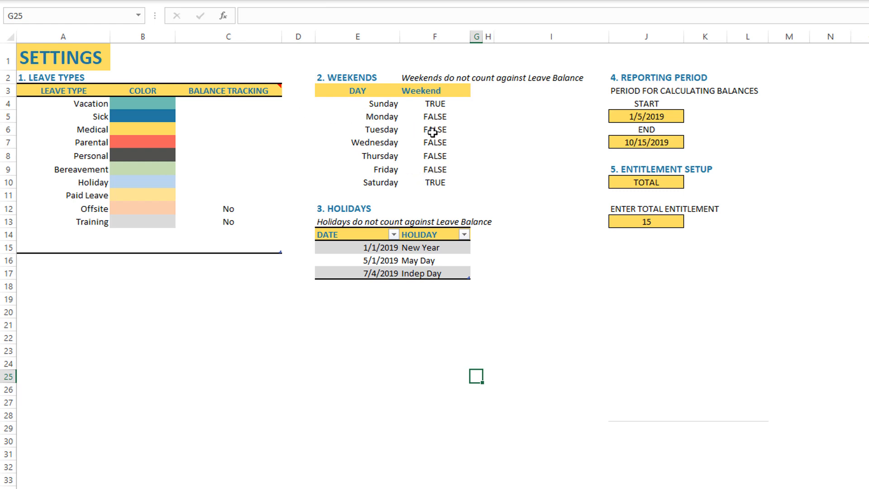
mouse_move(426, 172)
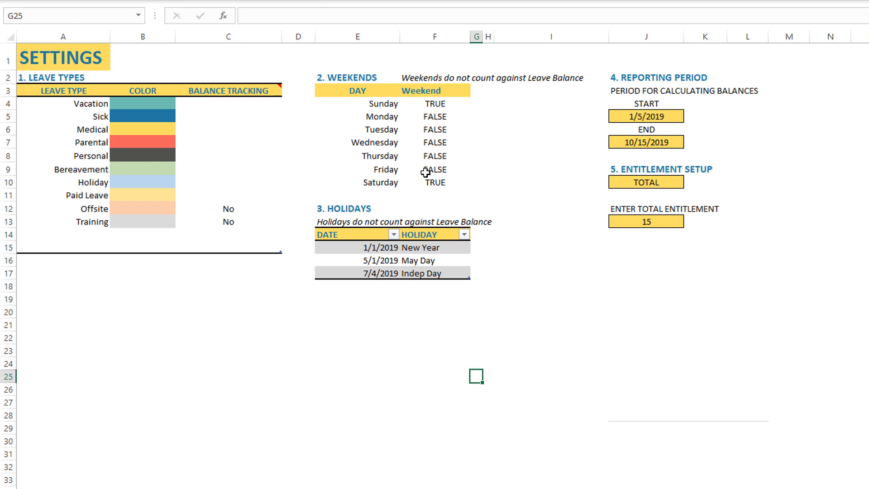
mouse_move(445, 173)
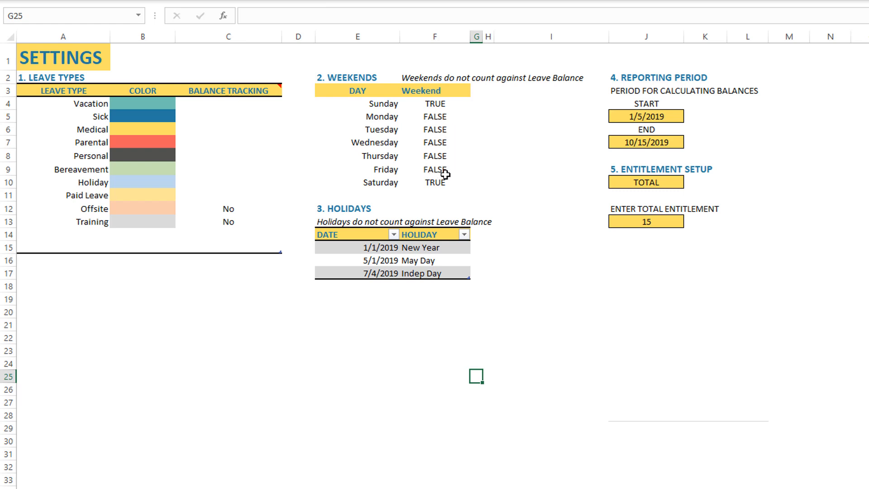
mouse_move(440, 144)
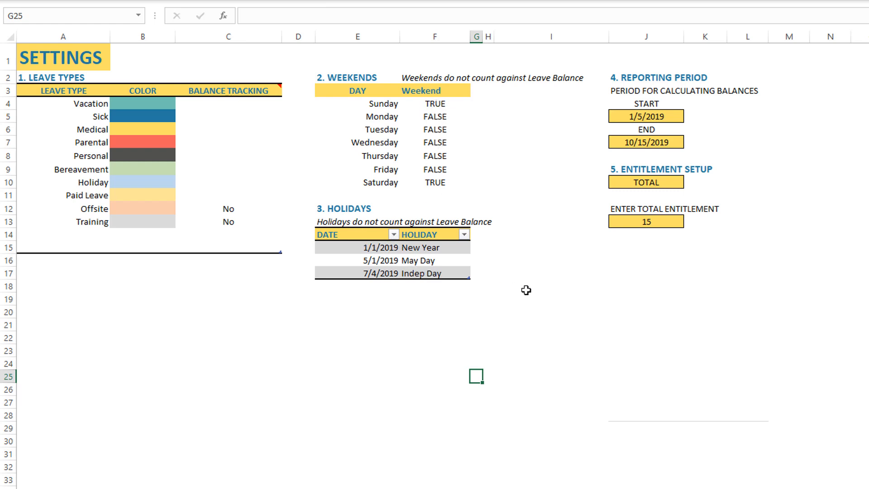
mouse_move(449, 313)
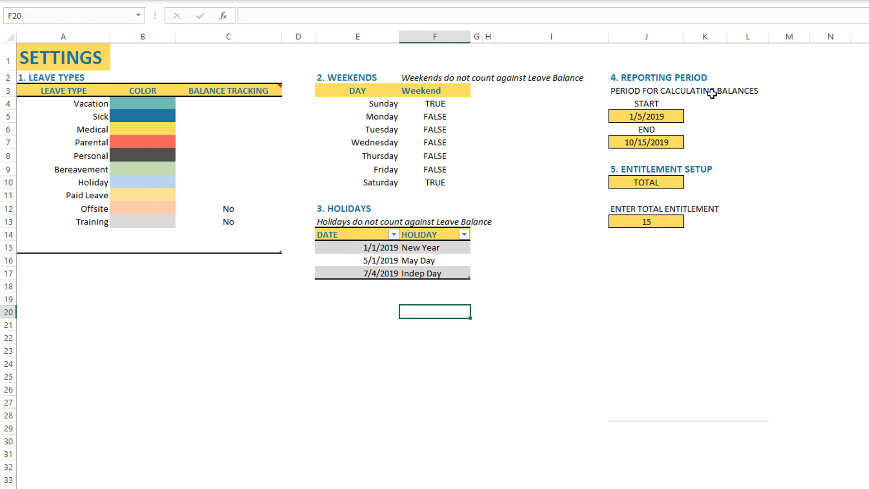
mouse_move(673, 142)
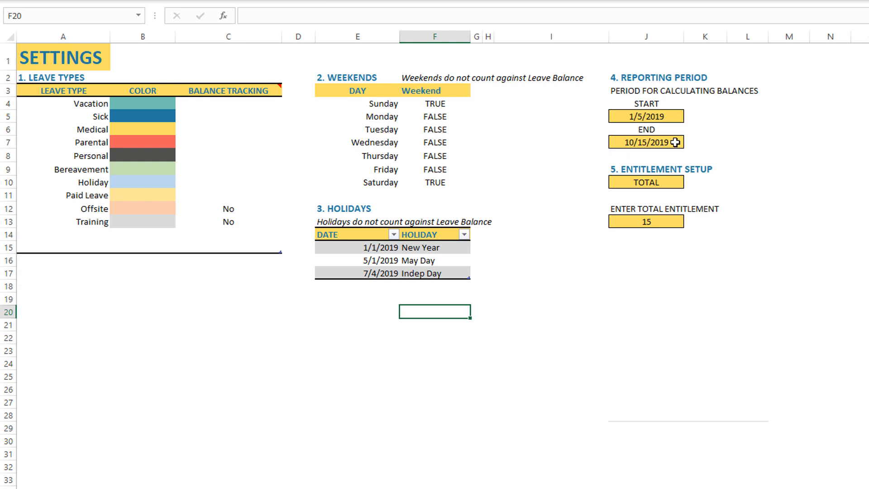
mouse_move(675, 133)
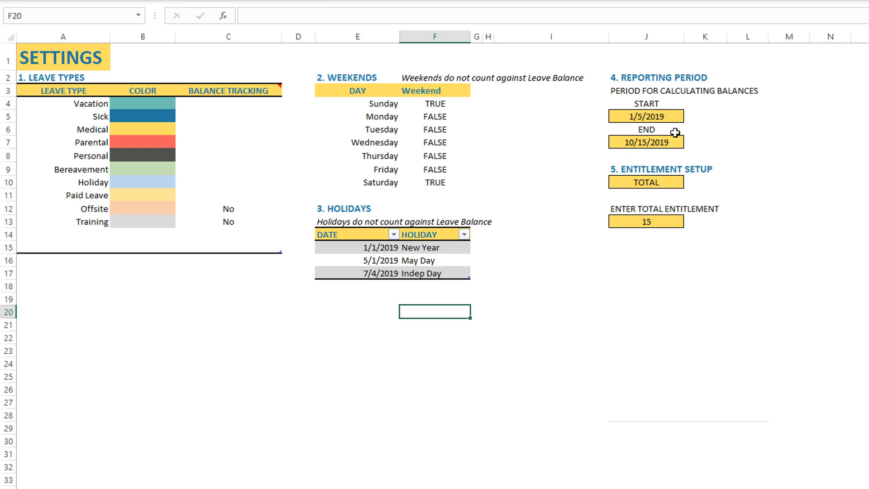
mouse_move(674, 141)
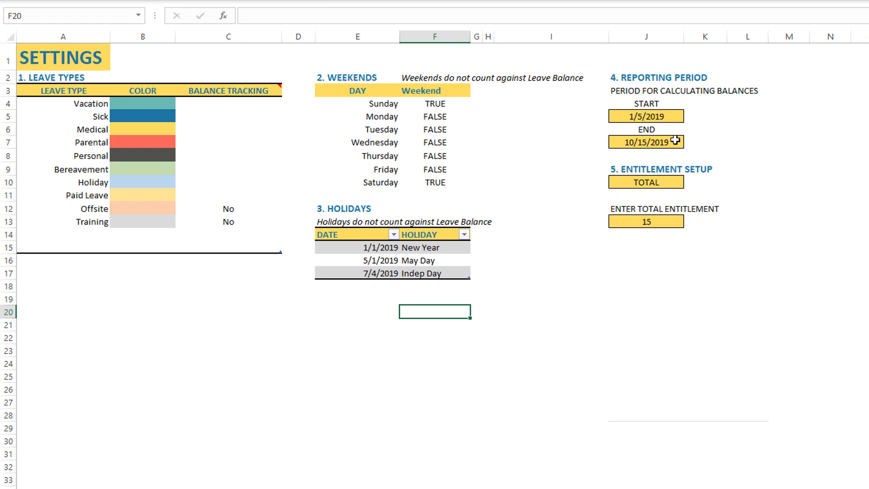
mouse_move(635, 143)
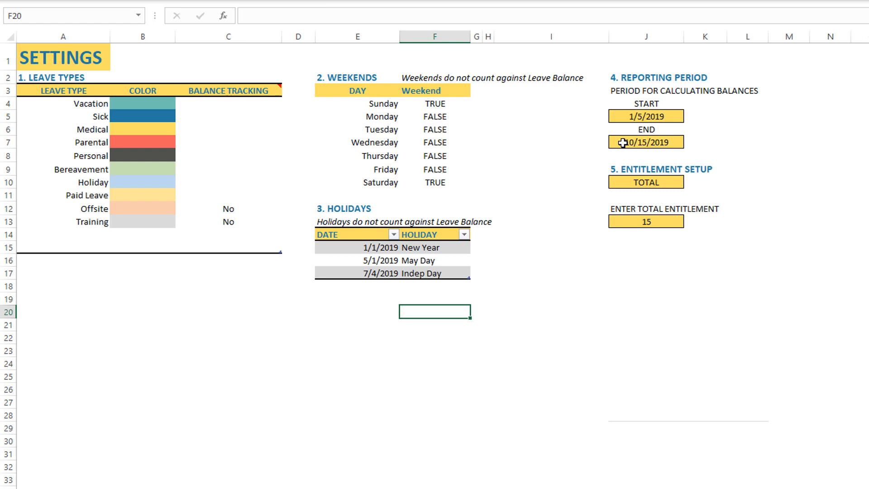
mouse_move(649, 136)
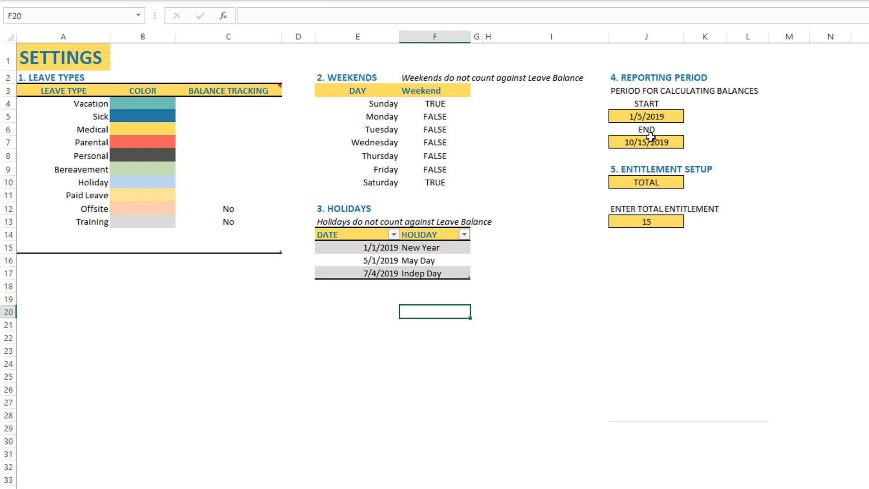
mouse_move(568, 143)
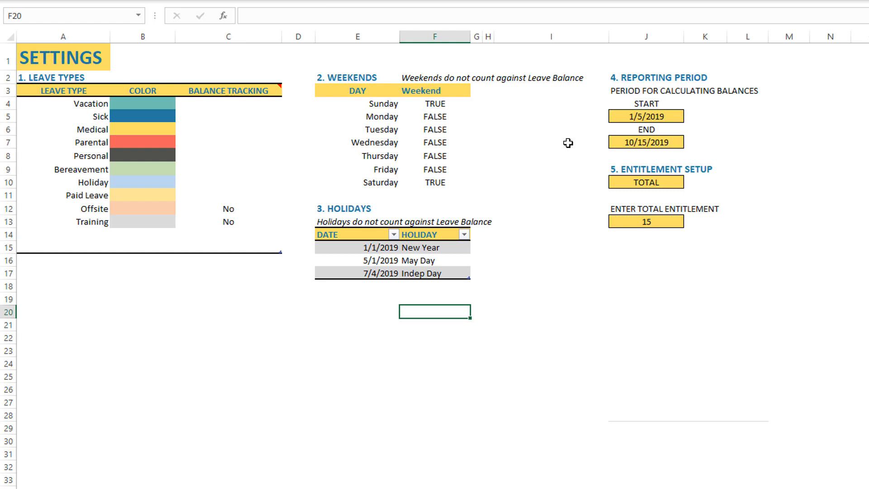
mouse_move(618, 217)
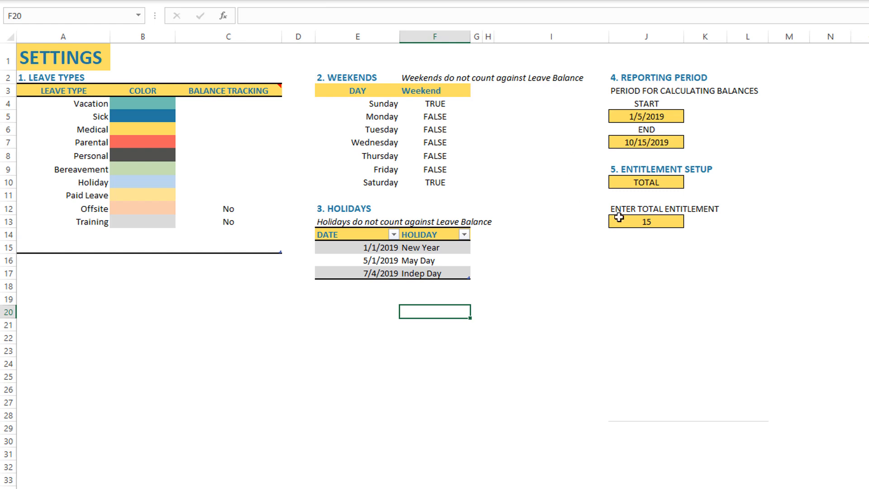
Set Entitlement Setup to PER LEAVE TYPE, giving Vacation 8, Sick 5, Paid Leave 5 days.
left_click(645, 182)
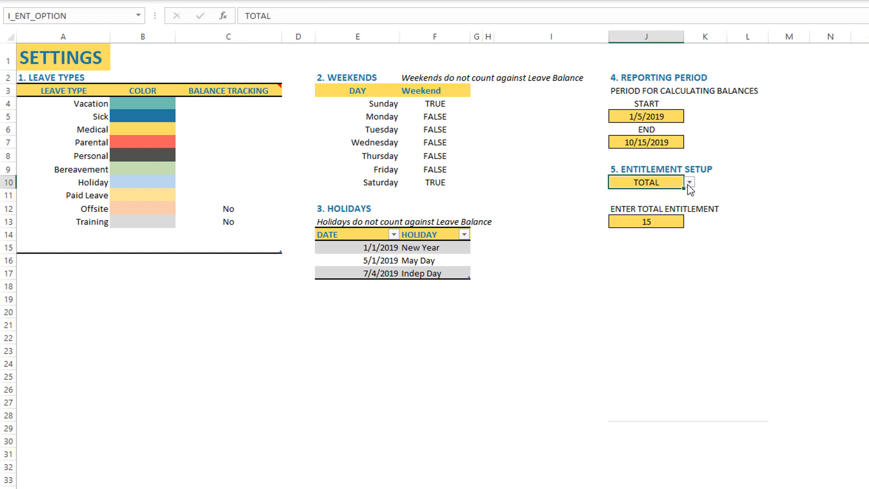
left_click(689, 182)
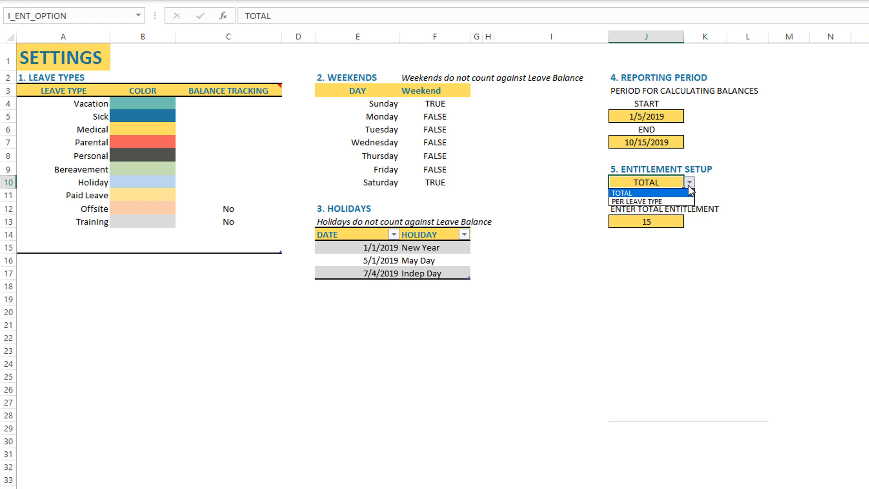
left_click(645, 193)
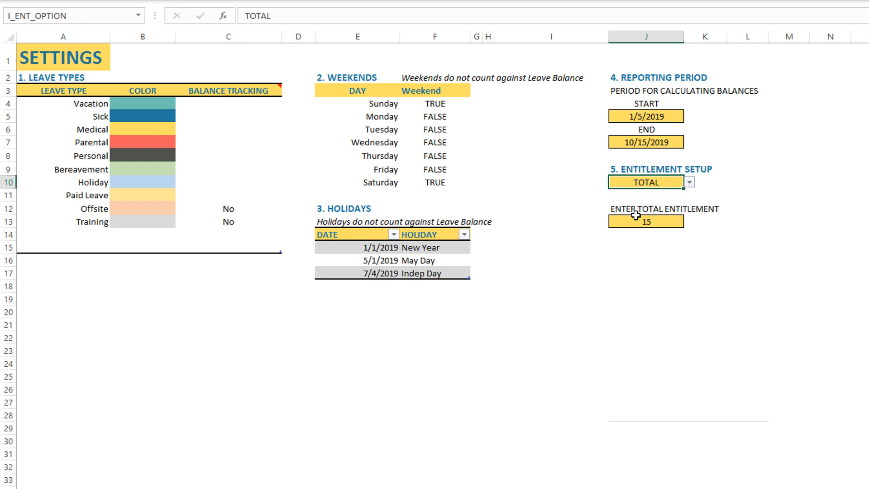
mouse_move(624, 226)
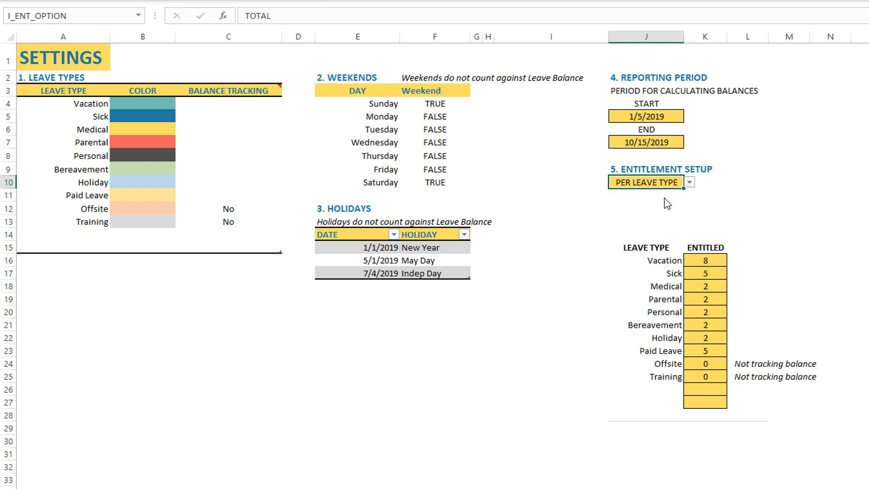
left_click(645, 182)
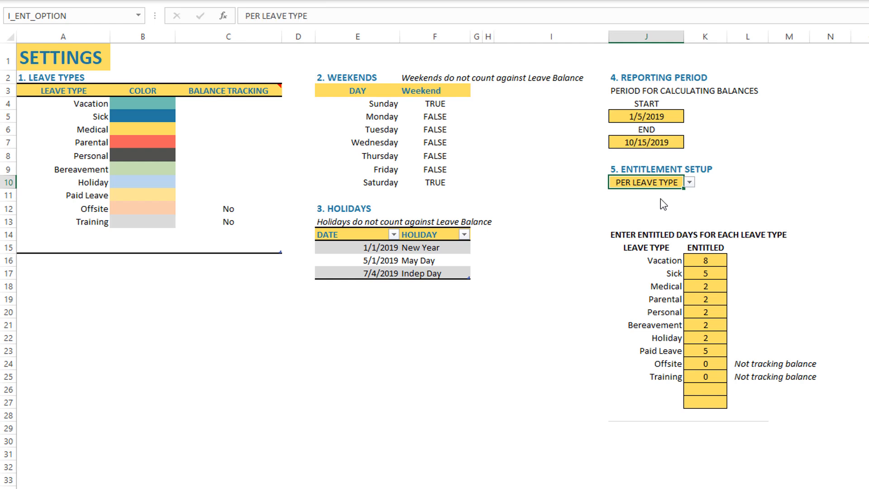
mouse_move(672, 254)
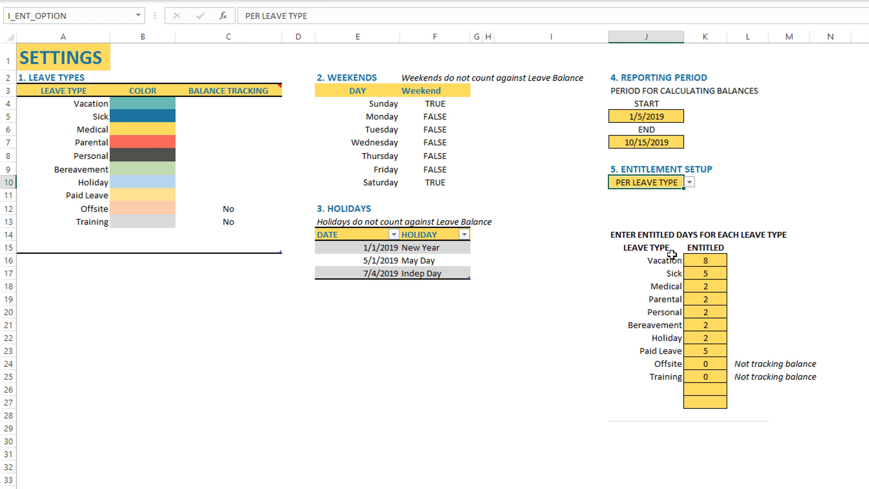
mouse_move(716, 351)
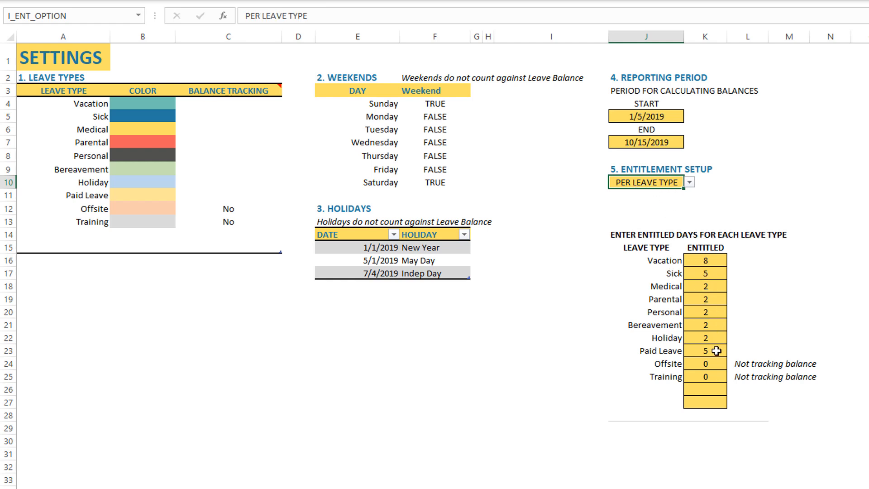
mouse_move(681, 287)
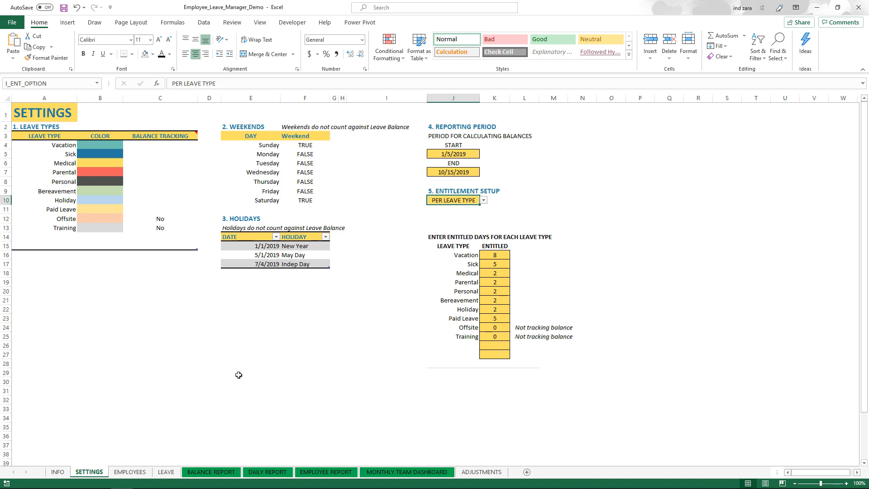
View the EMPLOYEES table, then move on to the LEAVE records sheet.
left_click(130, 472)
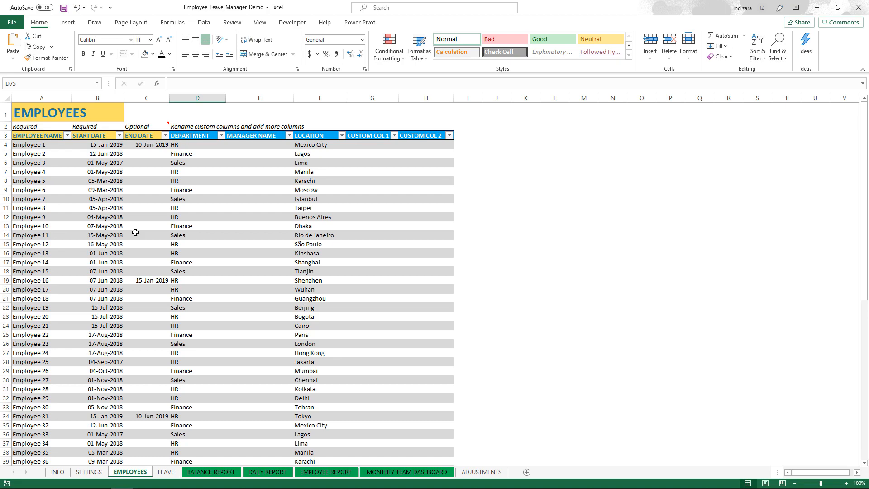
mouse_move(44, 257)
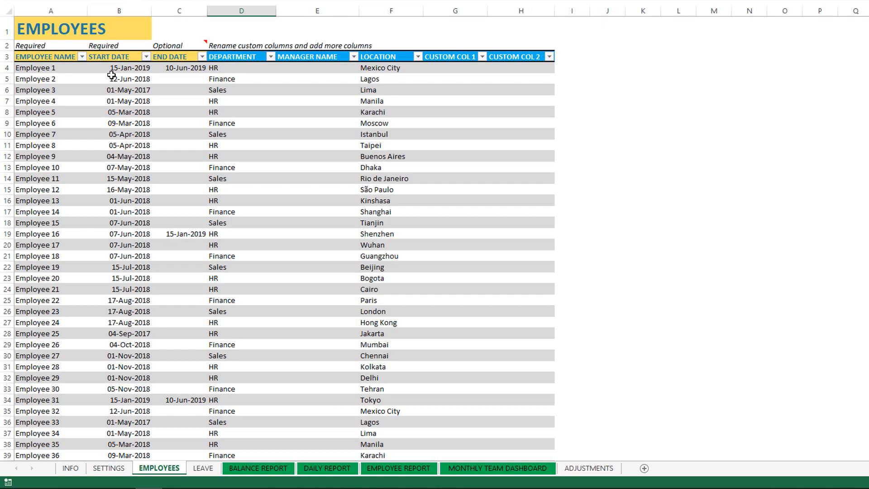
mouse_move(178, 71)
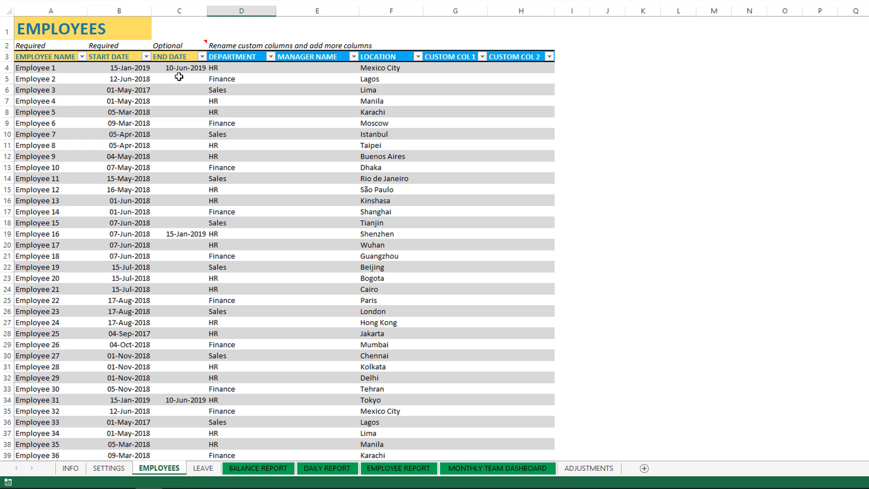
mouse_move(166, 110)
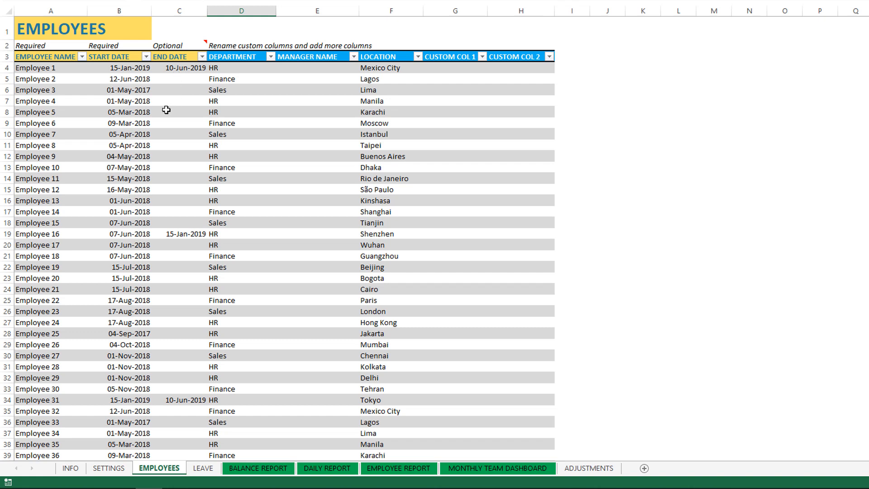
mouse_move(401, 119)
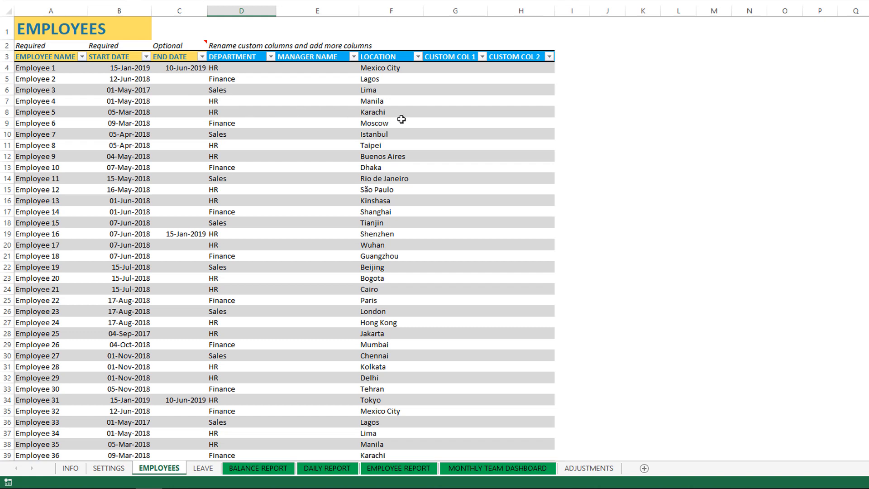
mouse_move(254, 101)
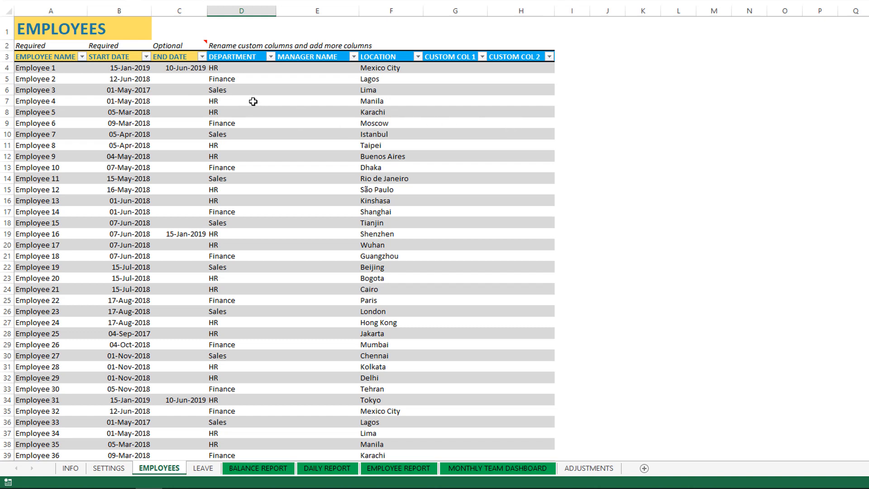
mouse_move(432, 76)
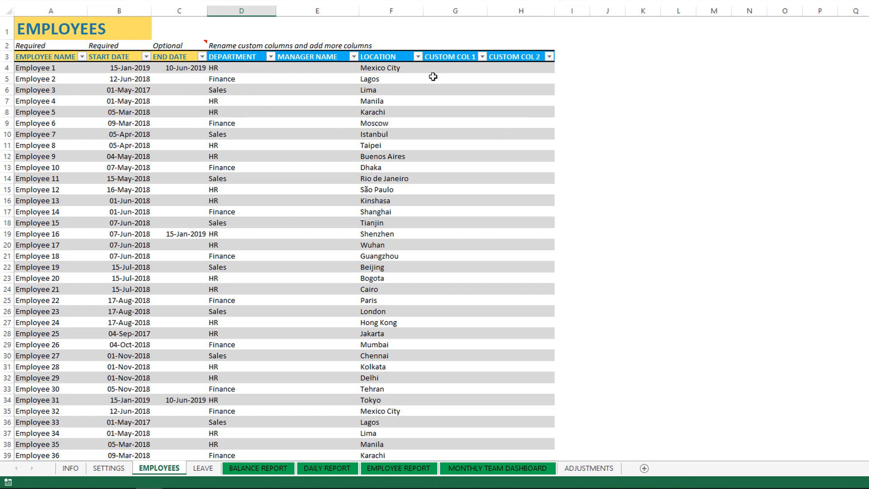
mouse_move(422, 86)
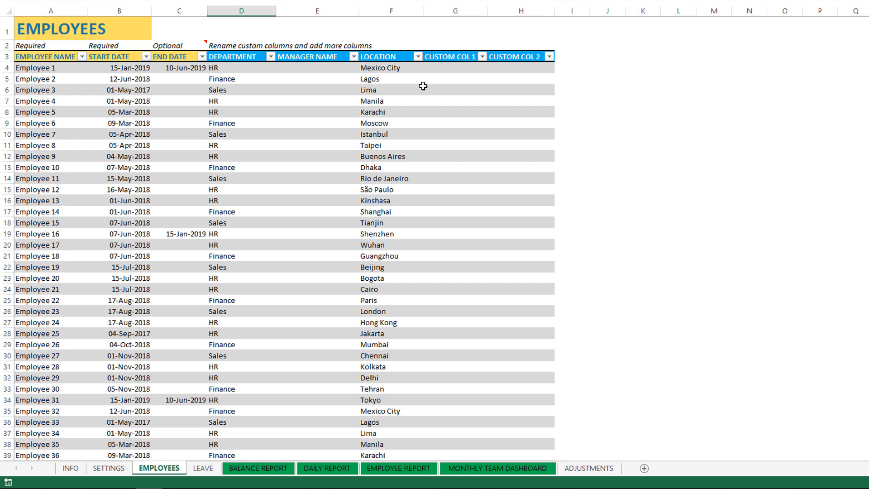
mouse_move(435, 79)
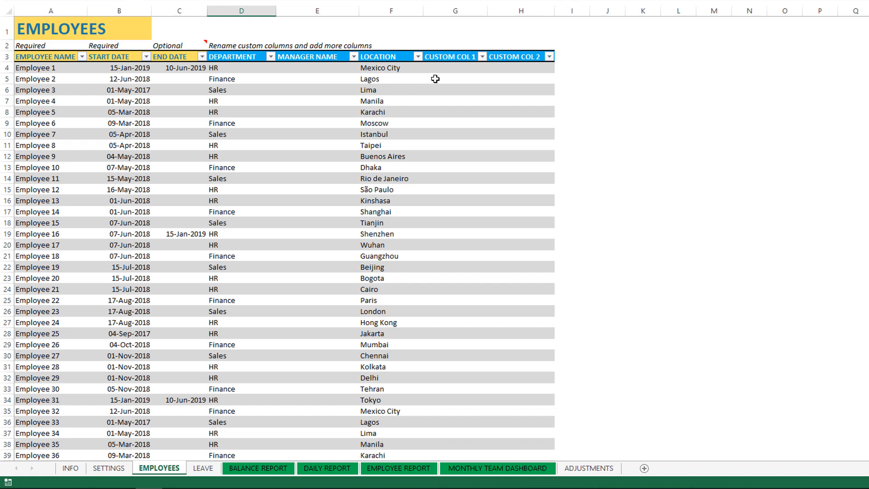
mouse_move(507, 216)
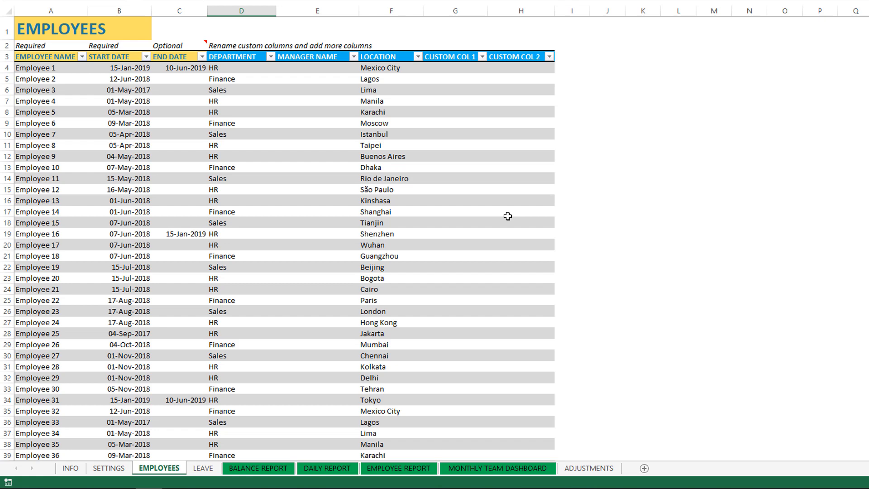
mouse_move(287, 392)
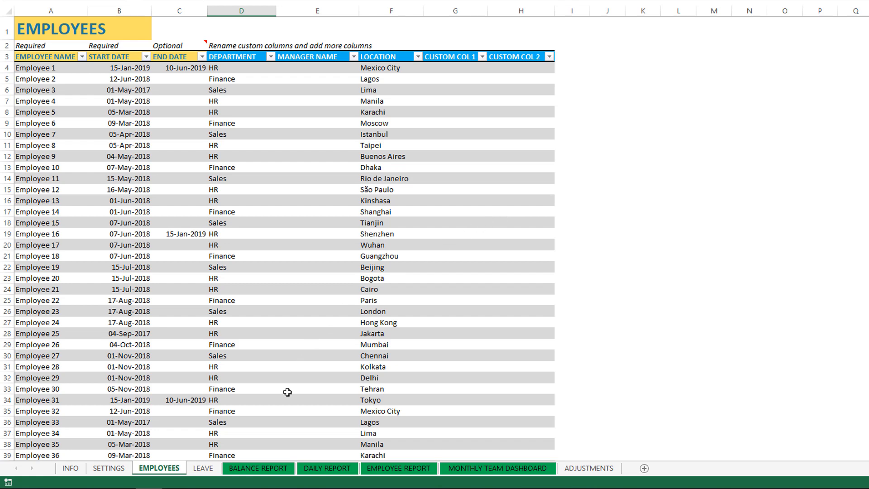
left_click(203, 468)
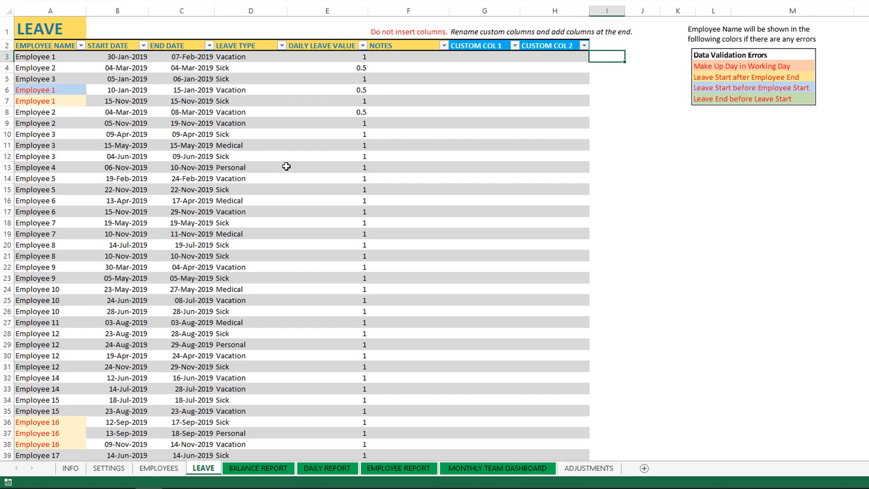
mouse_move(318, 111)
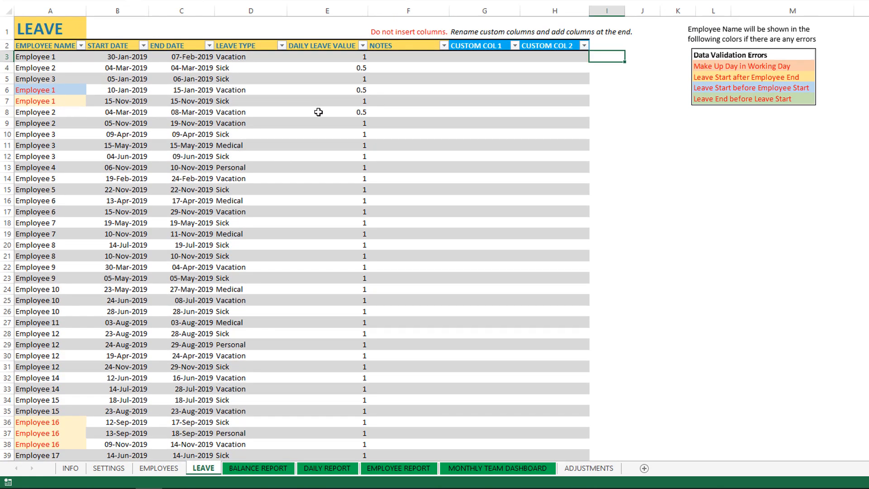
mouse_move(65, 58)
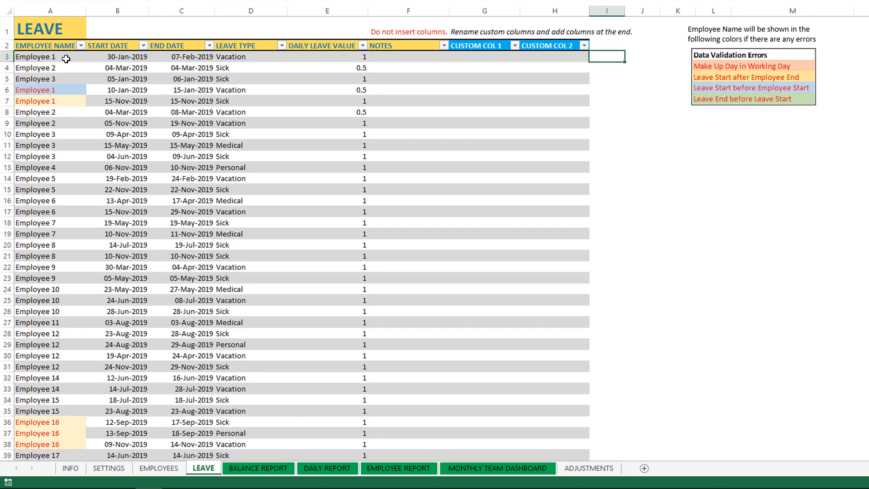
mouse_move(123, 67)
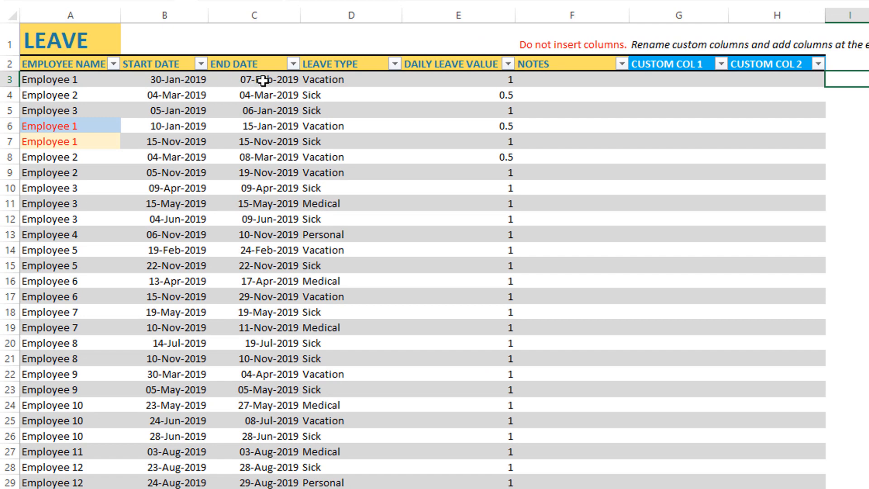
mouse_move(191, 79)
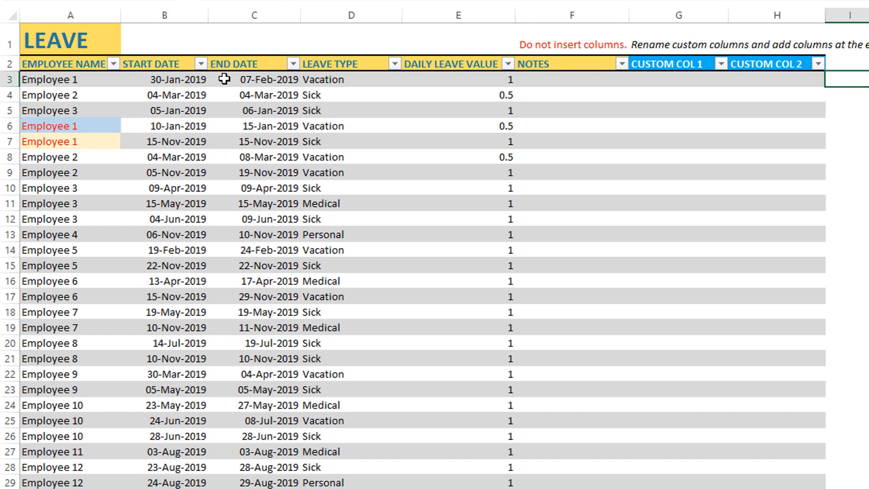
mouse_move(109, 205)
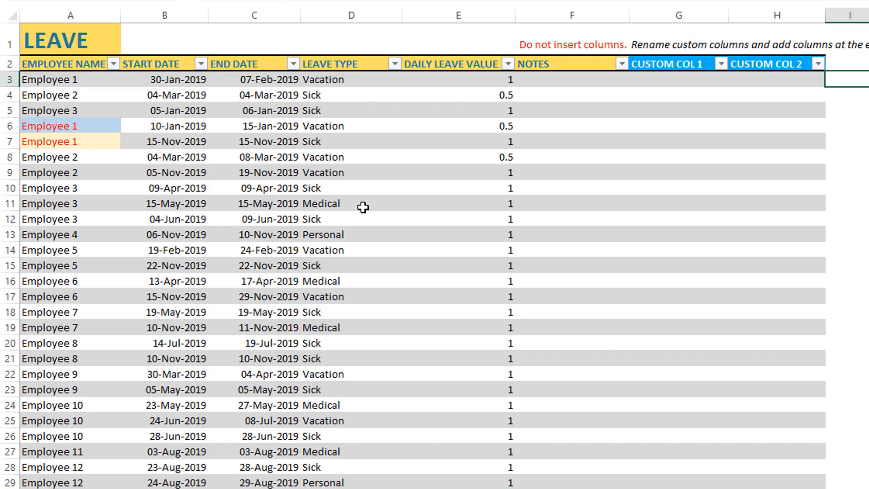
mouse_move(481, 209)
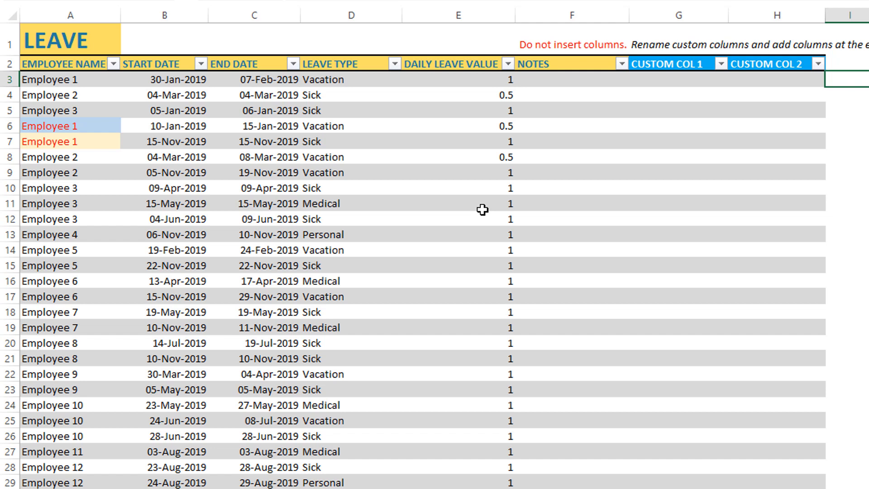
mouse_move(240, 194)
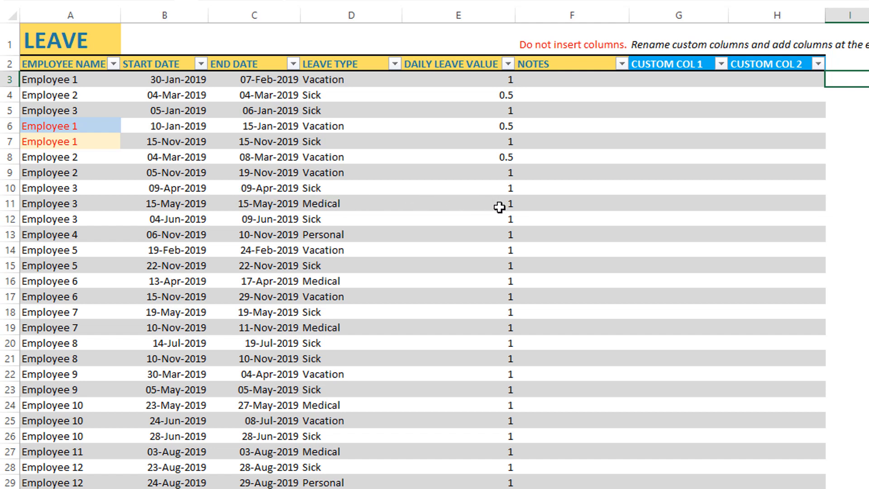
mouse_move(487, 203)
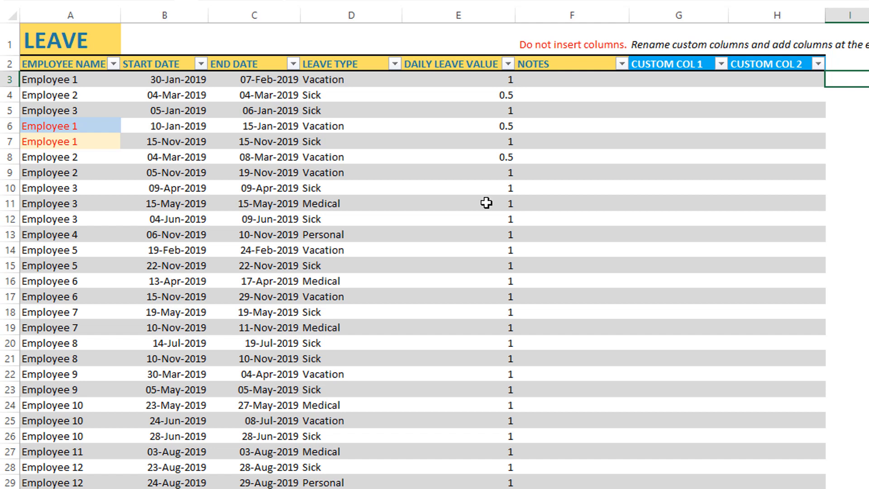
mouse_move(311, 205)
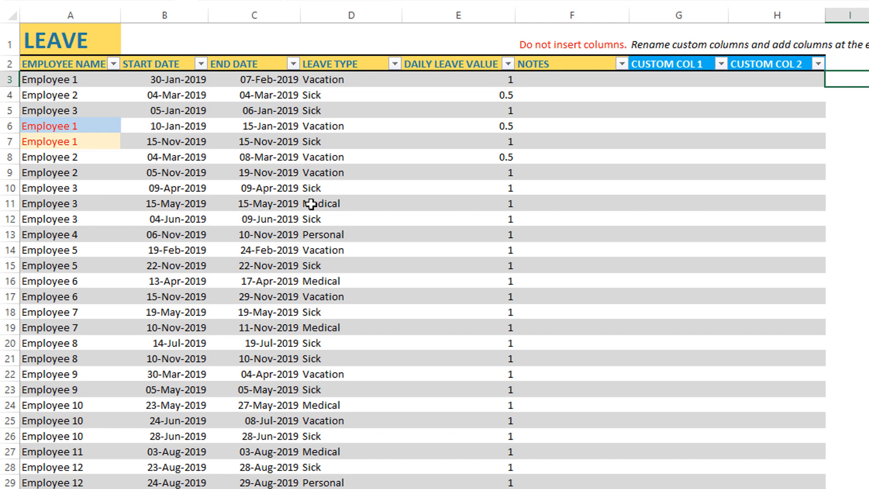
mouse_move(497, 205)
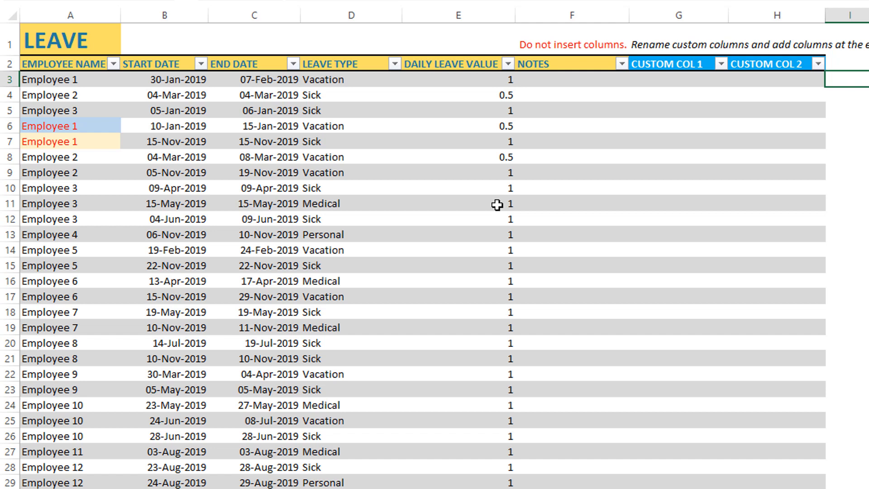
mouse_move(487, 131)
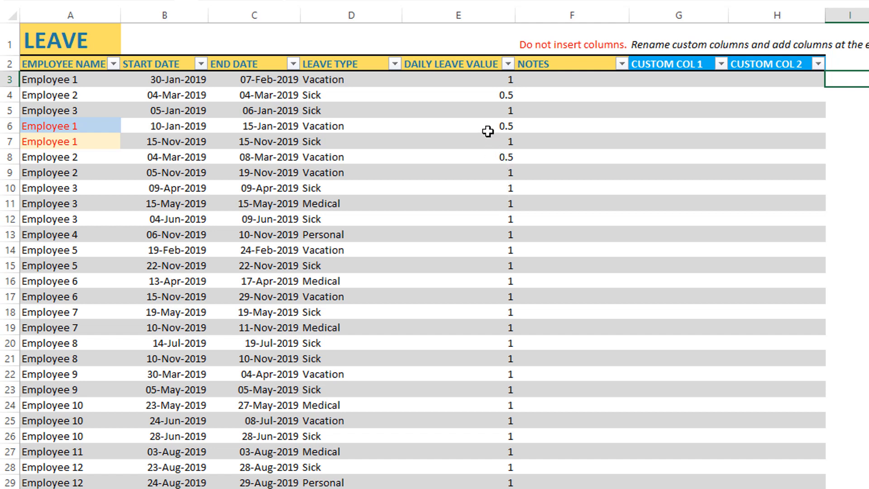
mouse_move(496, 96)
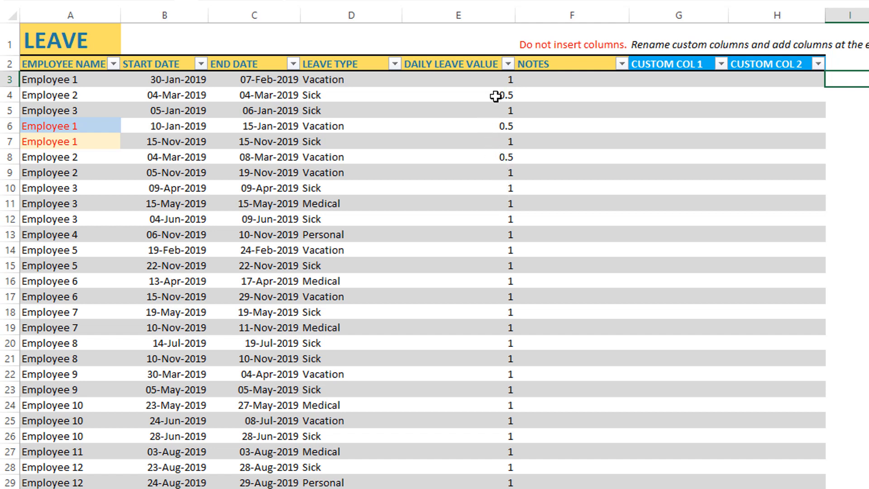
mouse_move(483, 252)
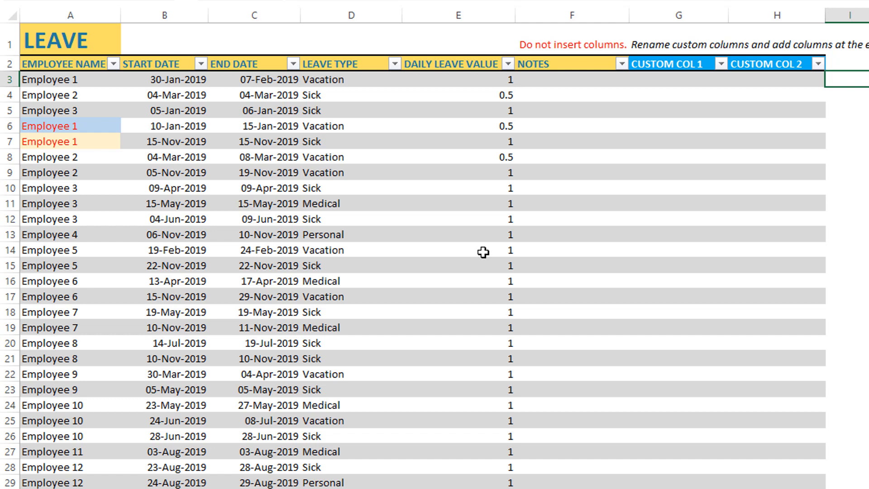
mouse_move(562, 141)
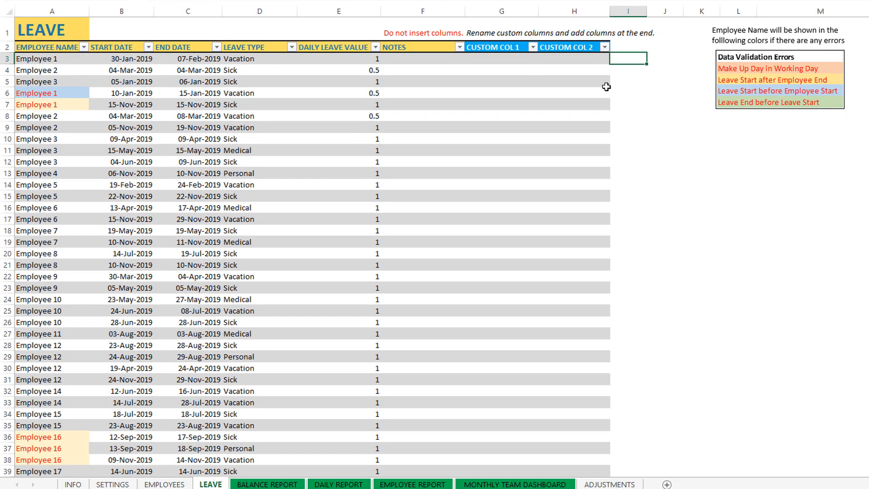
mouse_move(655, 93)
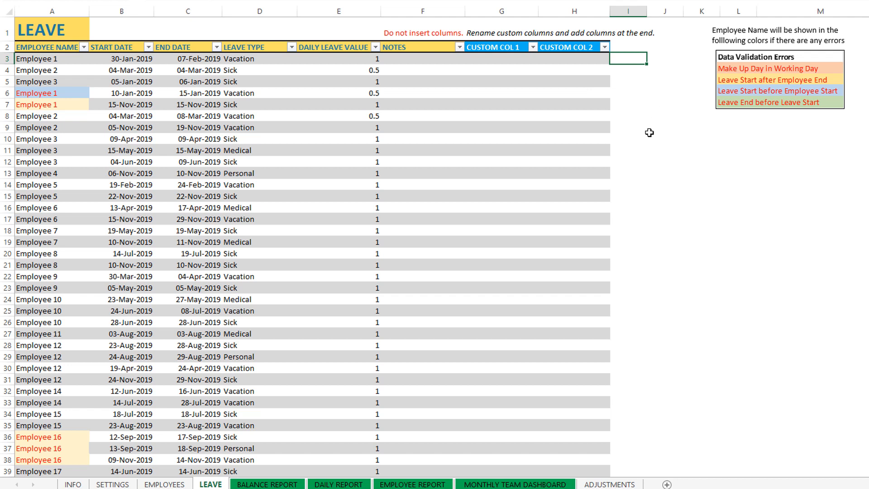
mouse_move(765, 108)
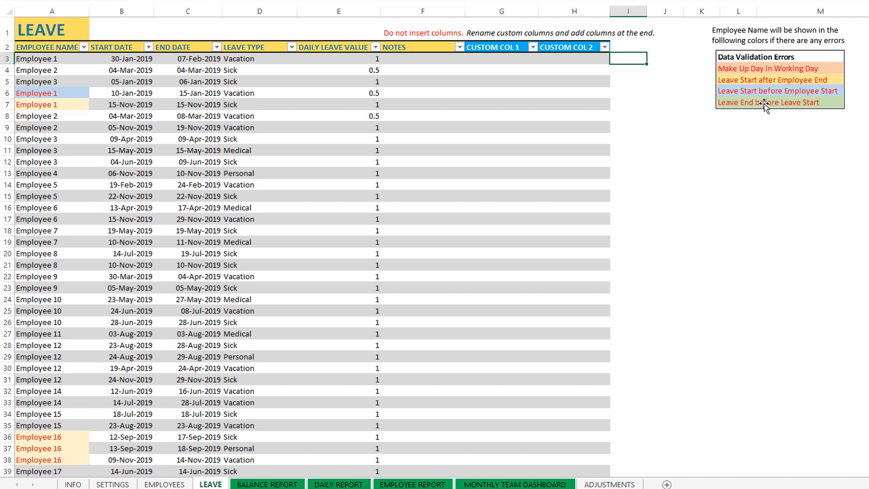
mouse_move(72, 99)
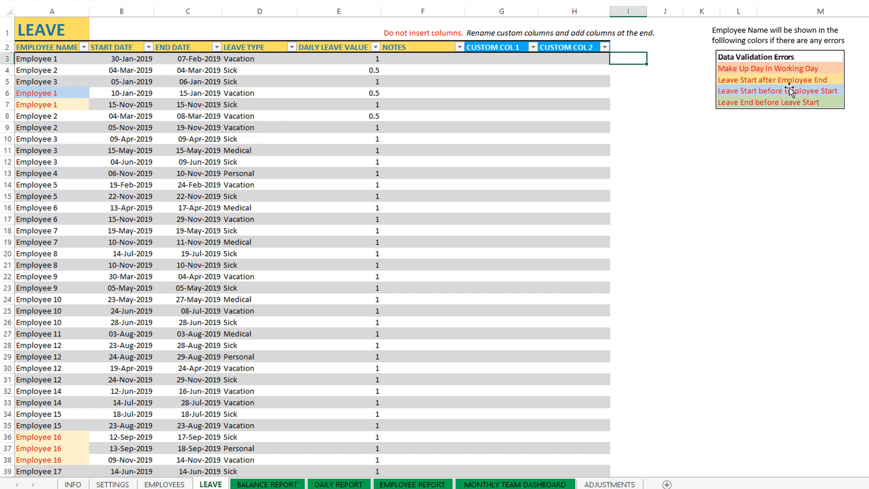
mouse_move(808, 91)
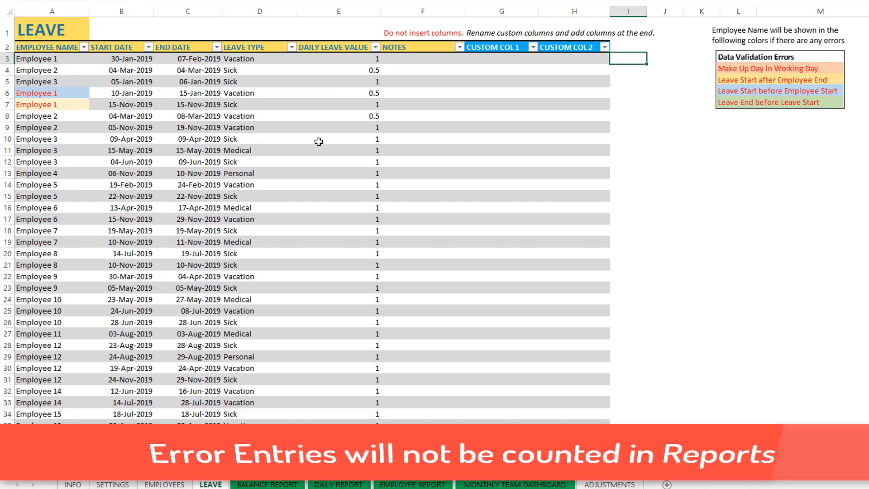
scroll("down", 3)
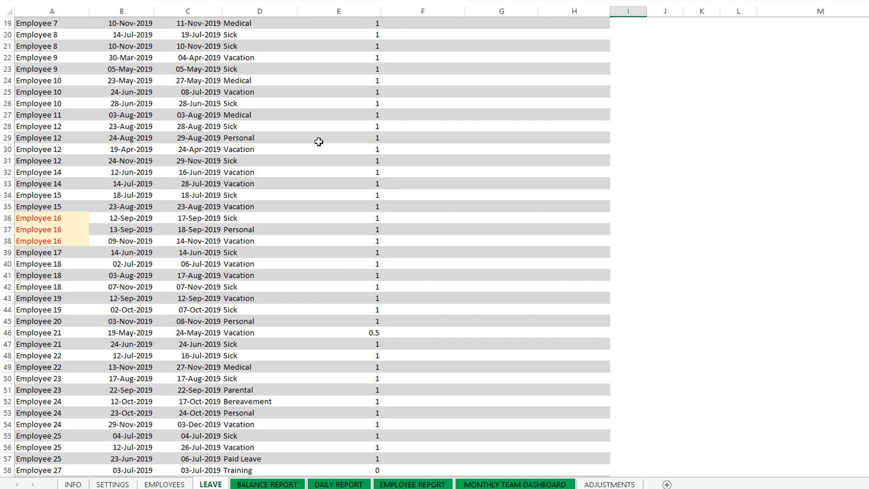
scroll("down", 3)
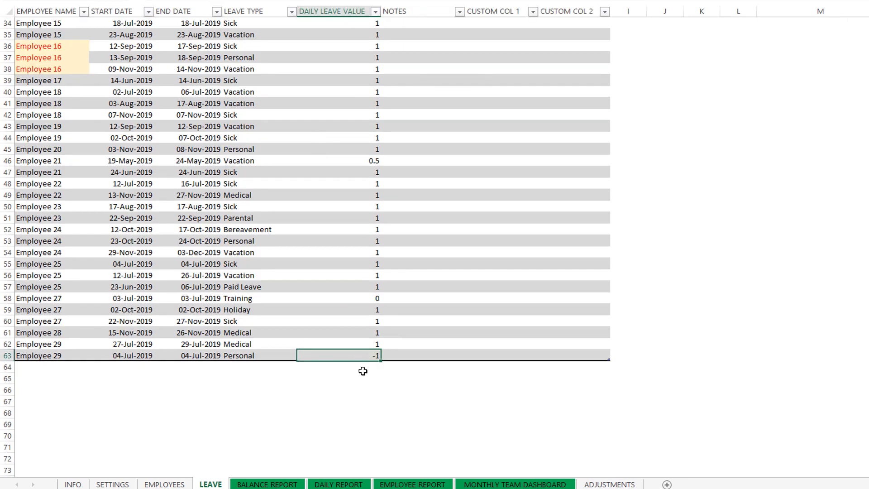
mouse_move(365, 368)
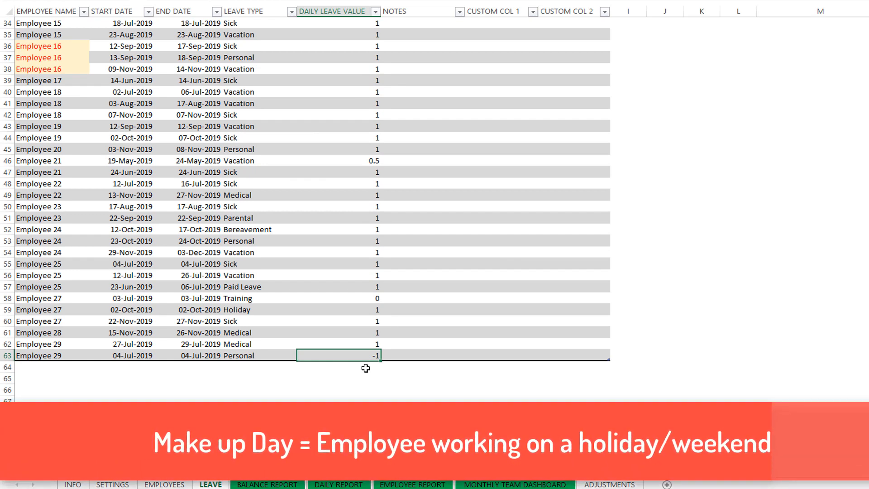
mouse_move(238, 365)
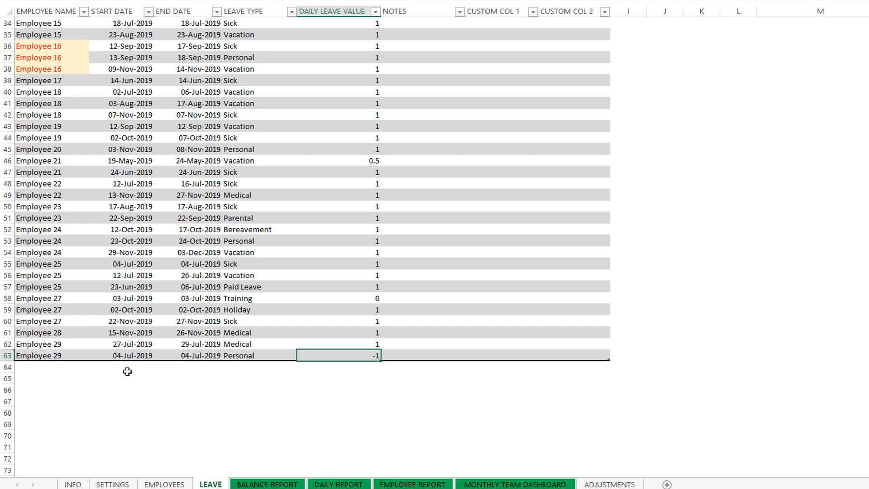
mouse_move(239, 367)
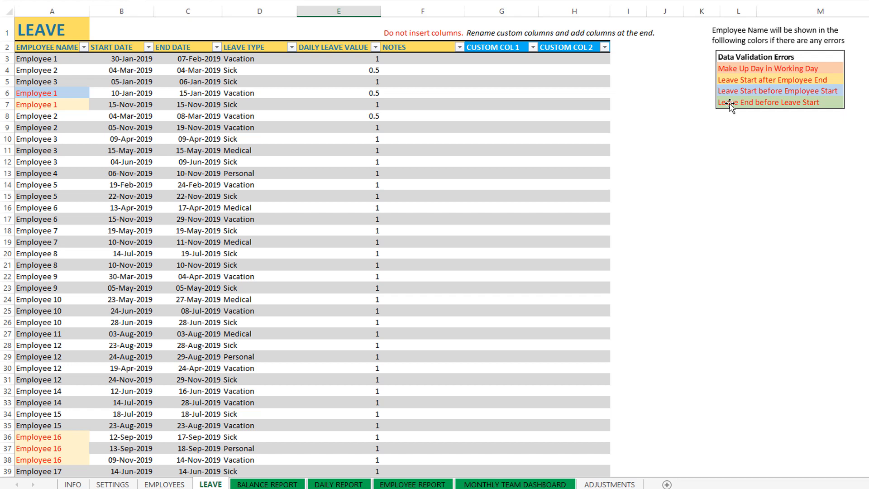
mouse_move(785, 78)
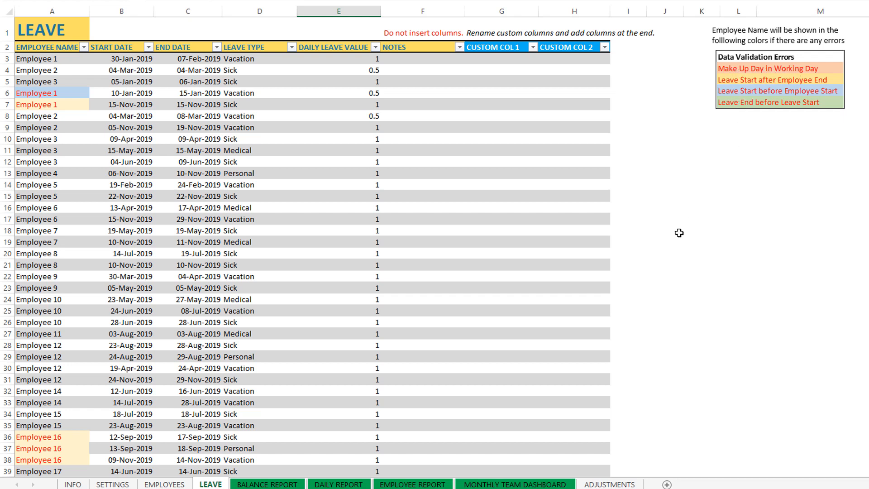
mouse_move(735, 120)
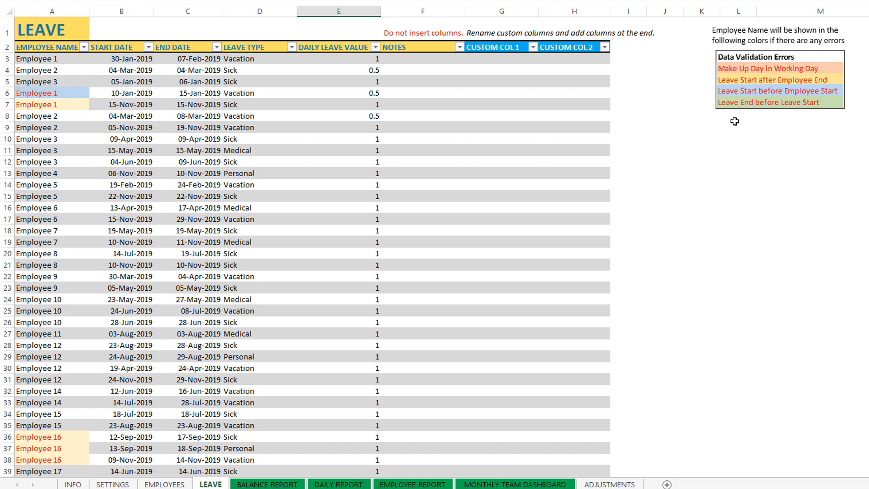
mouse_move(699, 173)
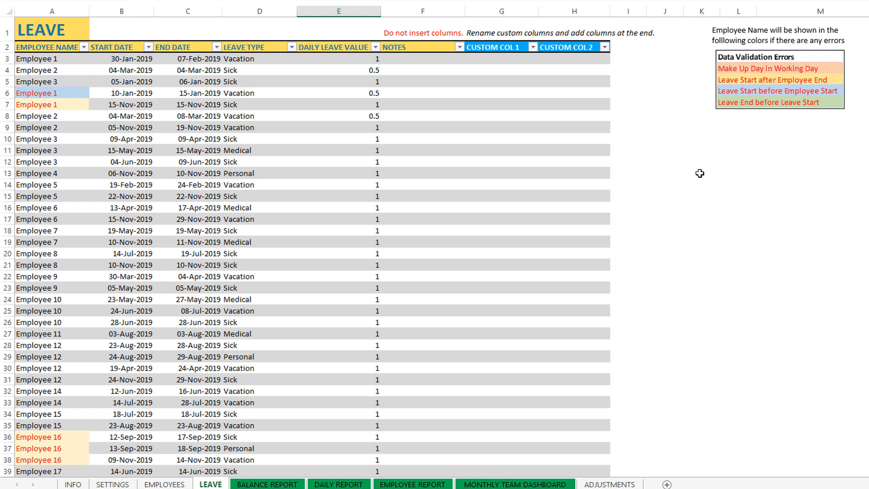
mouse_move(579, 222)
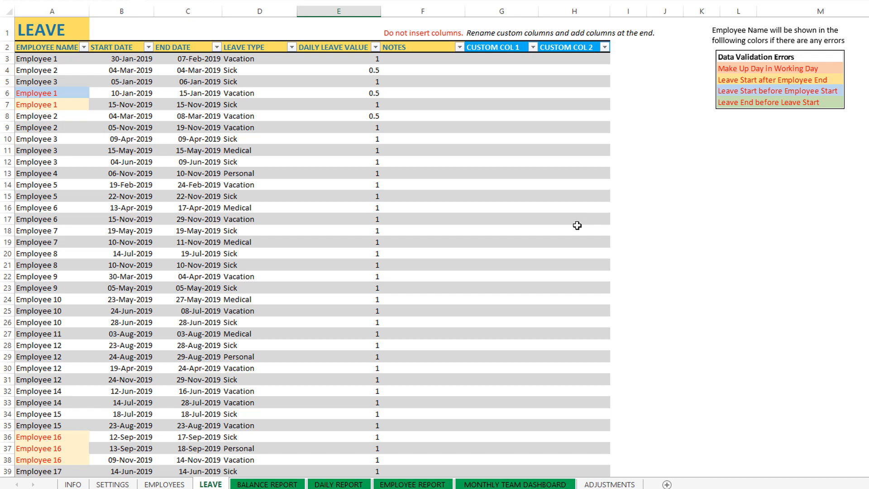
mouse_move(291, 463)
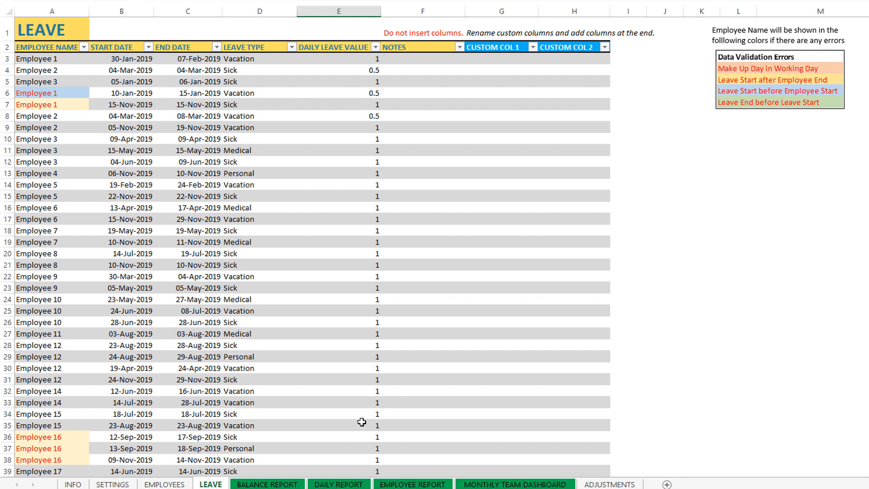
Show the BALANCE REPORT, checking its DISPLAY options and the LOCATION filter value.
left_click(267, 484)
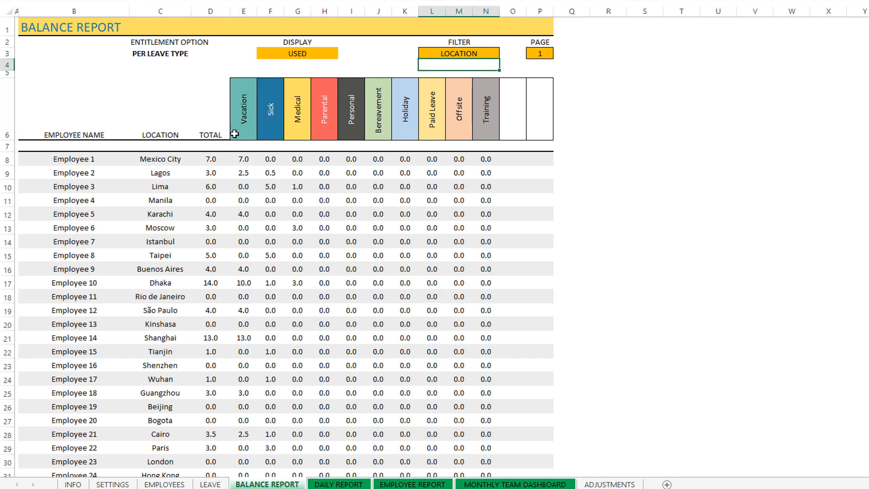
left_click(296, 53)
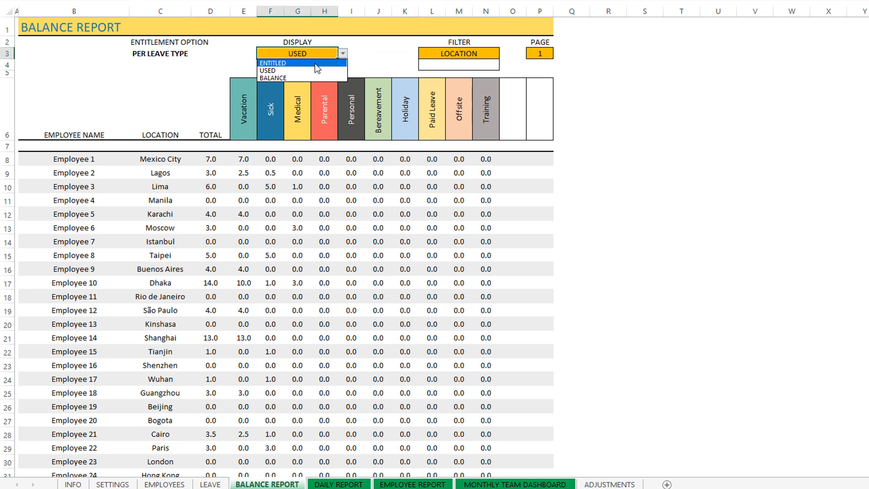
mouse_move(302, 71)
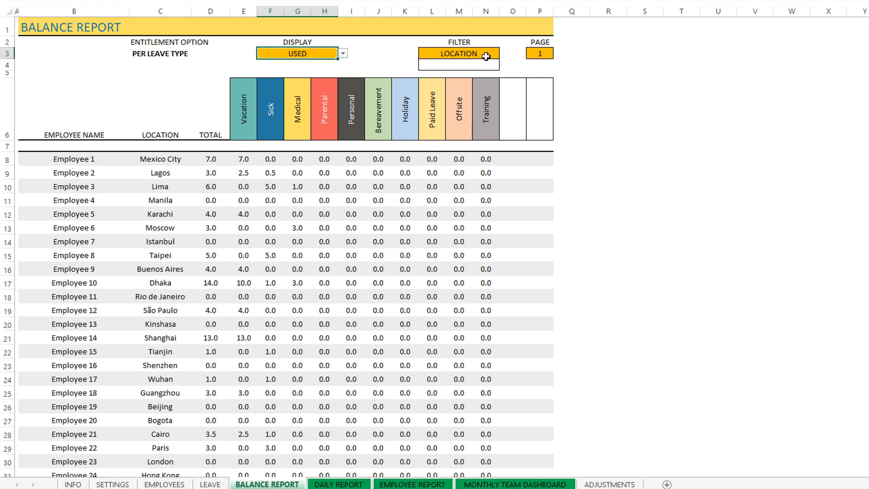
left_click(503, 53)
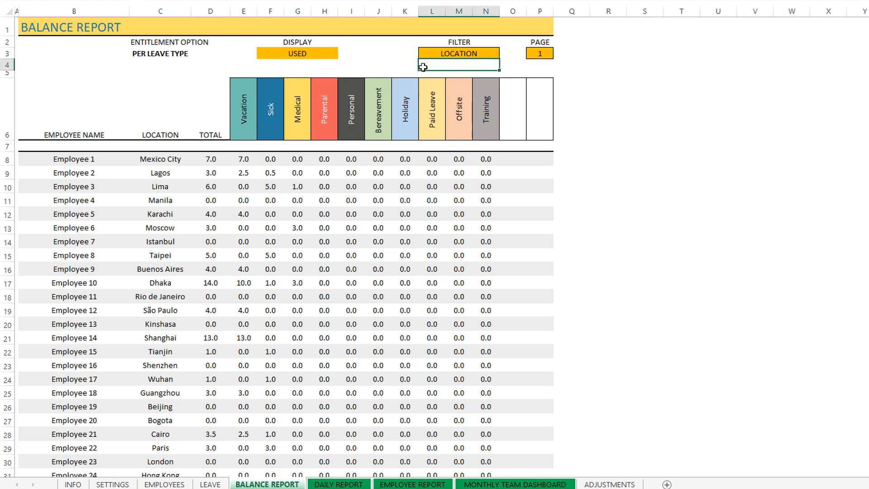
mouse_move(172, 333)
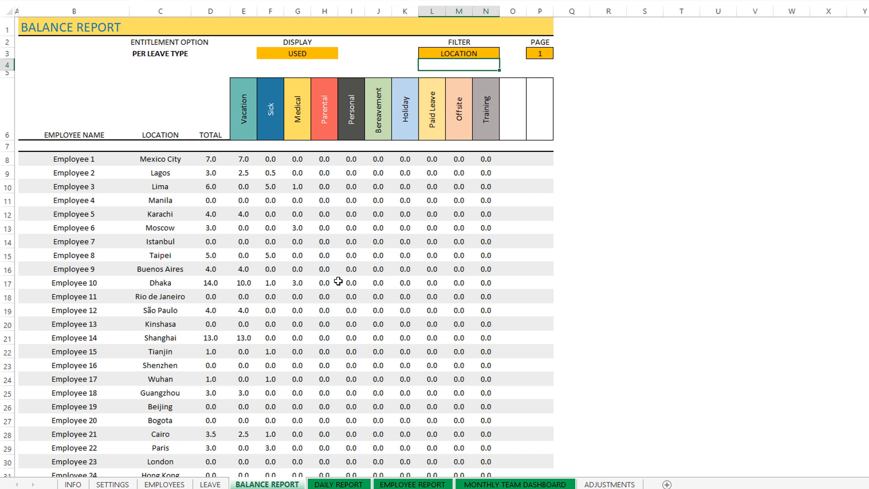
Switch the Balance Report filter to DEPARTMENT and enter department values such as 'Sales'.
left_click(459, 53)
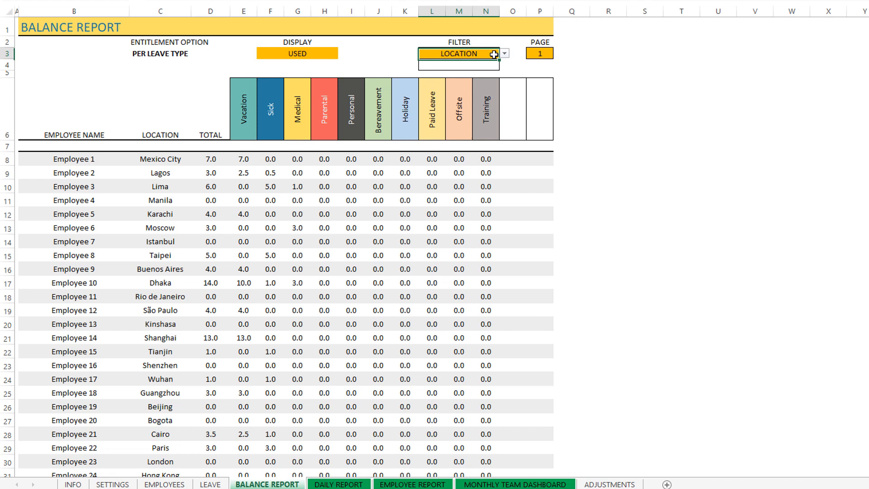
left_click(503, 53)
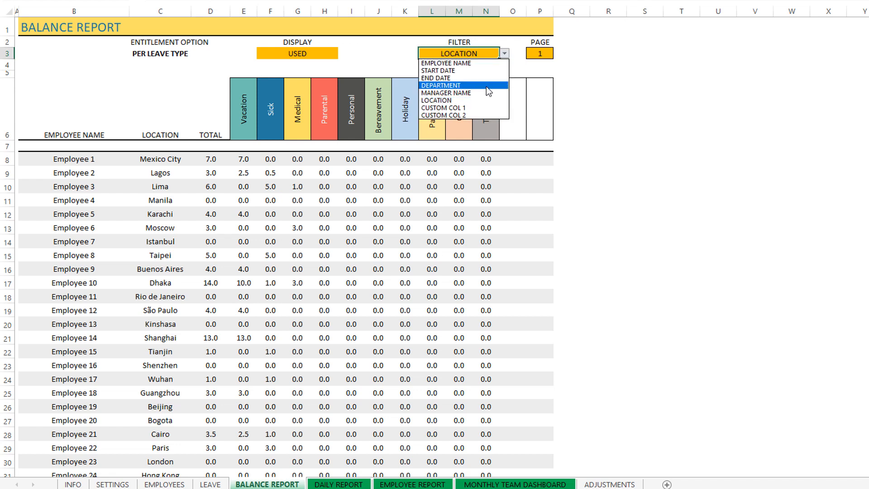
left_click(437, 85)
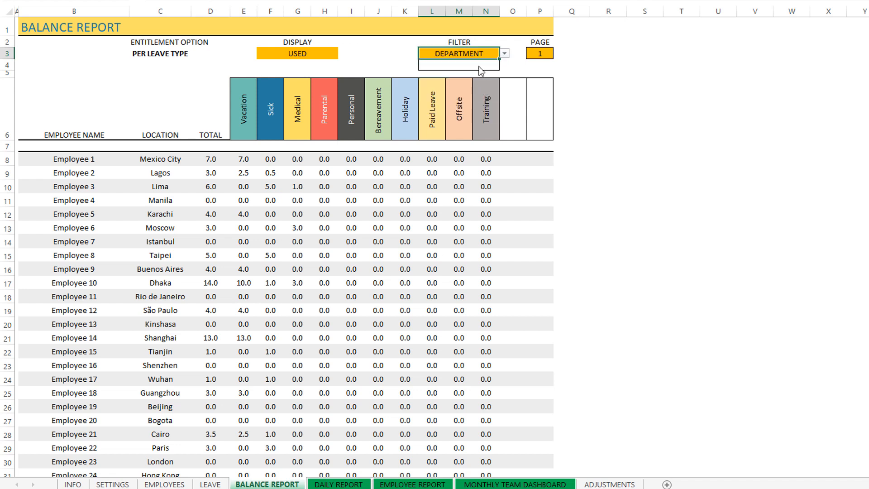
type("Fia")
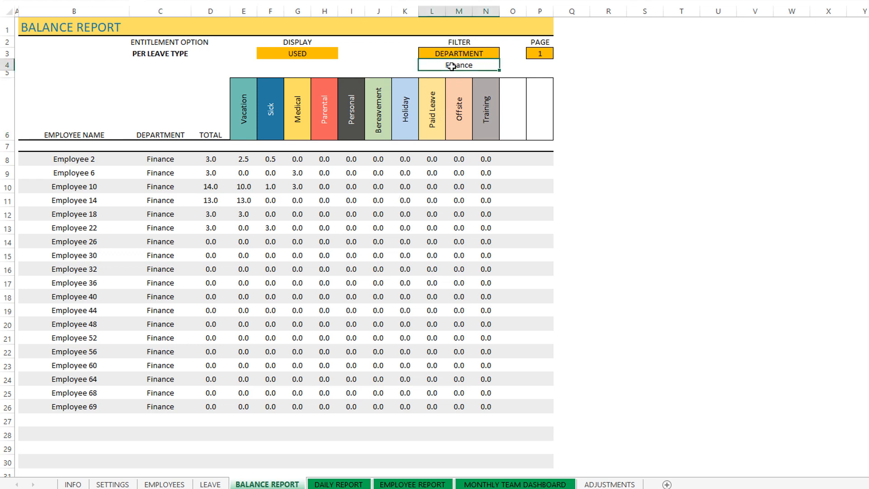
type("Sales")
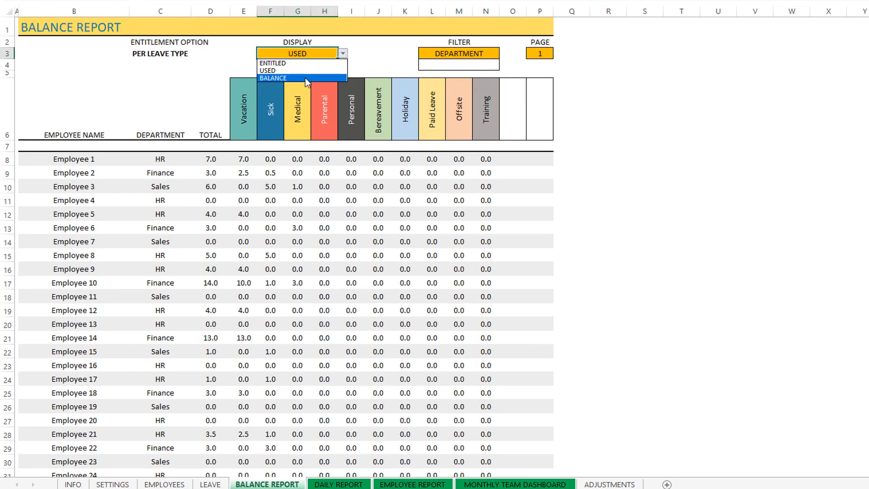
Set the Balance Report DISPLAY to BALANCE, then go to the DAILY REPORT sheet.
left_click(273, 78)
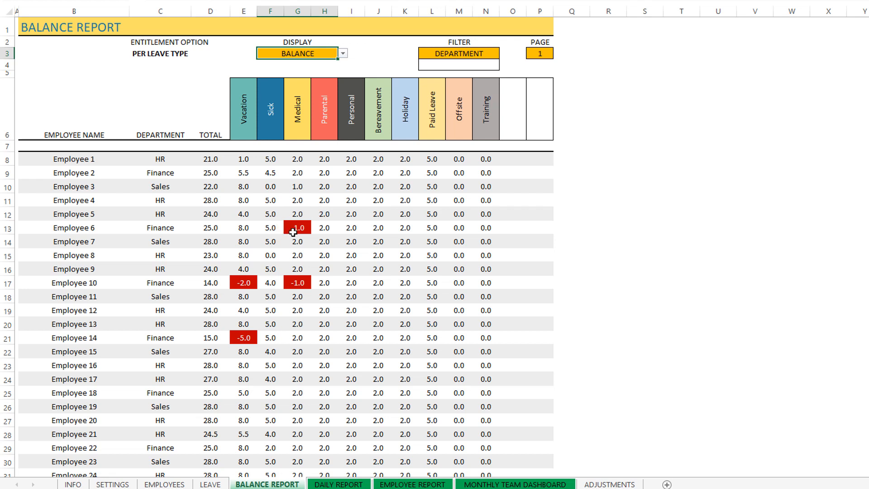
mouse_move(323, 281)
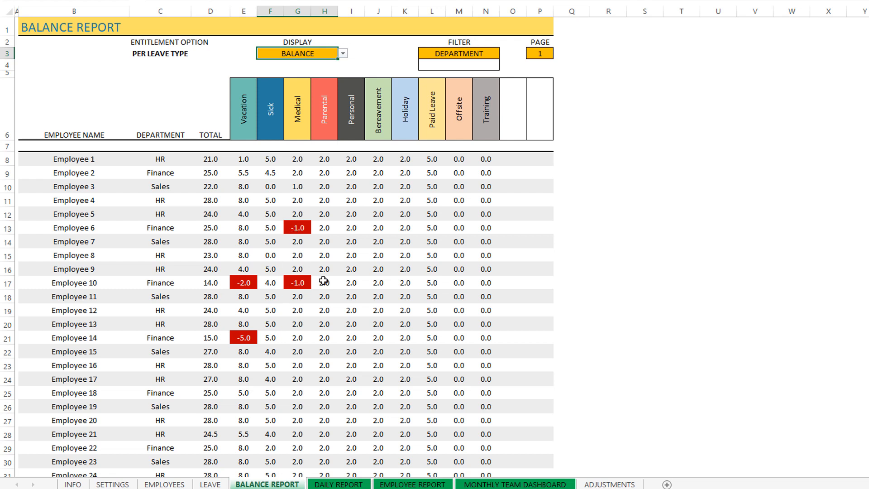
mouse_move(297, 270)
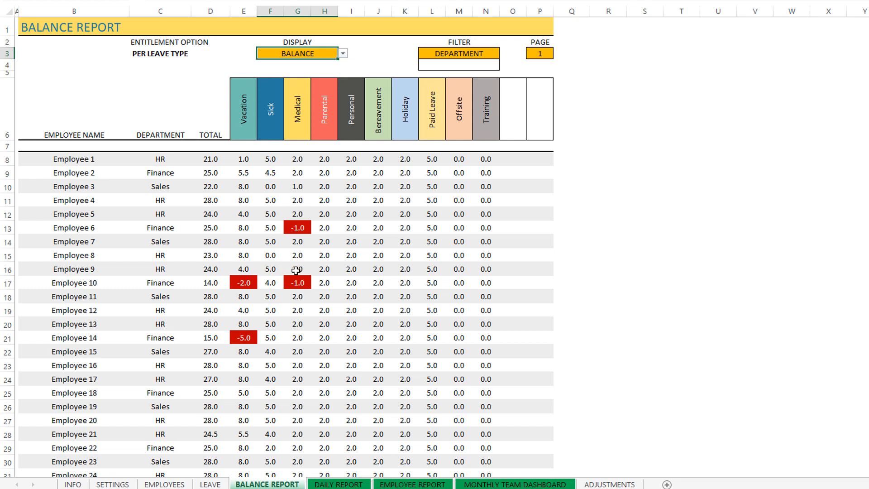
mouse_move(342, 402)
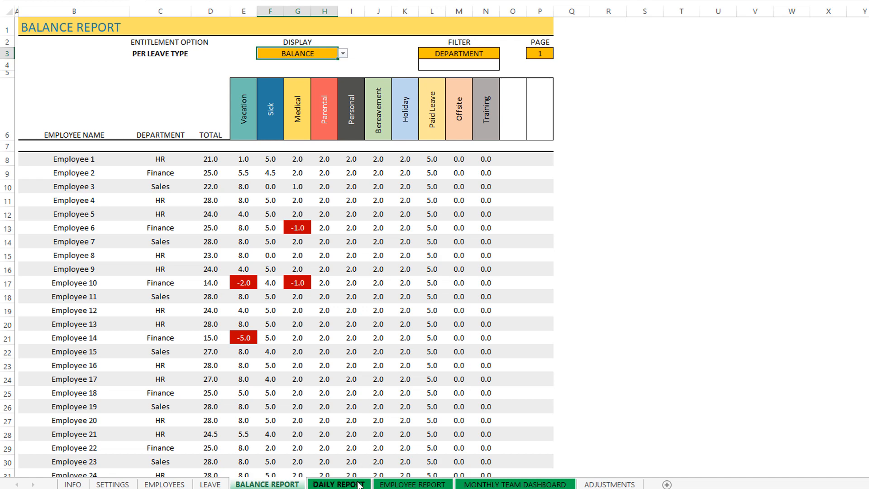
left_click(339, 484)
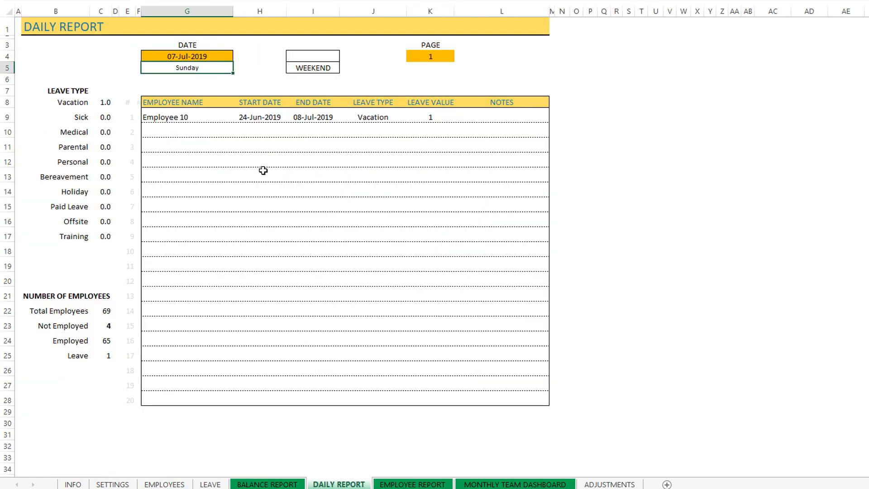
Set the Daily Report date to 03-Jul-2019, then go to the EMPLOYEE REPORT sheet.
left_click(187, 55)
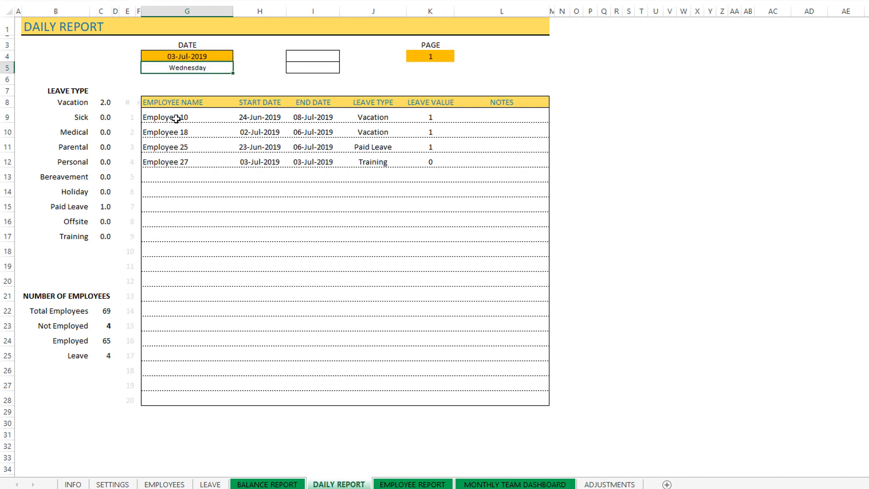
mouse_move(312, 67)
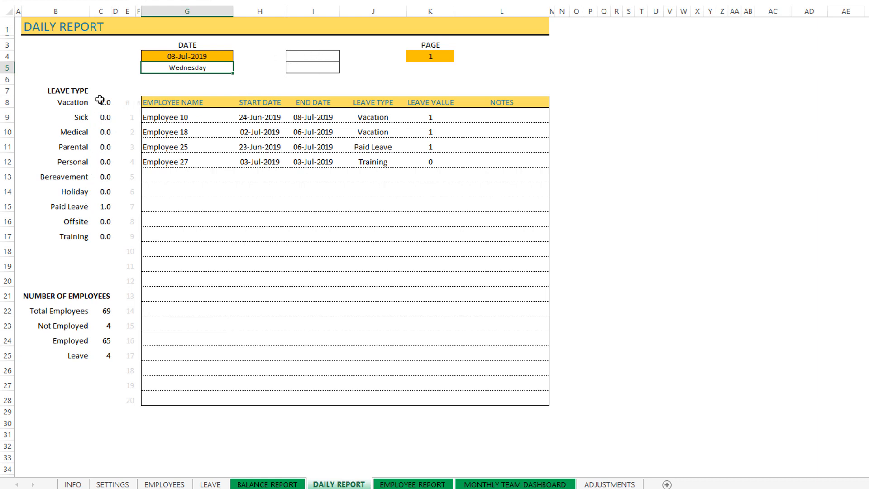
mouse_move(111, 152)
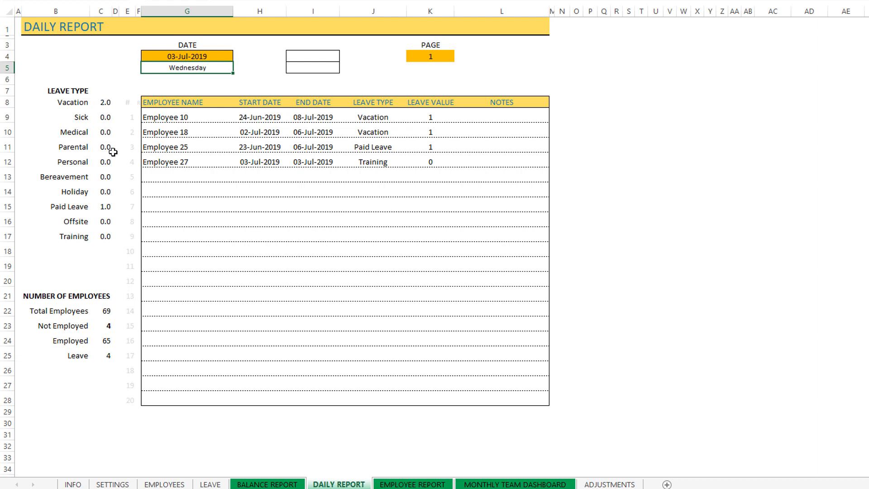
mouse_move(87, 305)
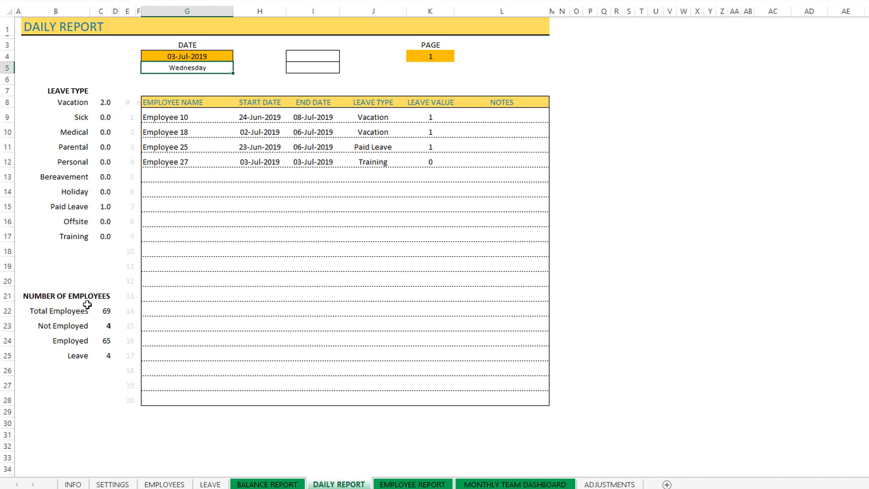
mouse_move(107, 363)
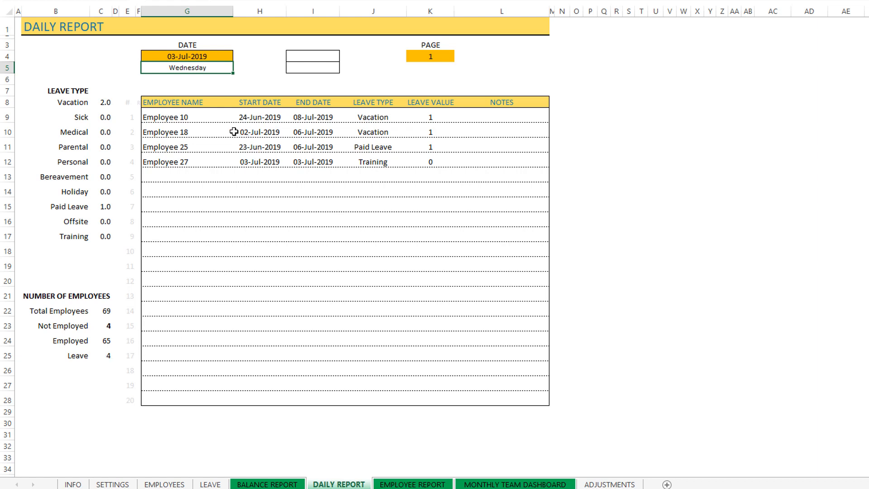
mouse_move(109, 363)
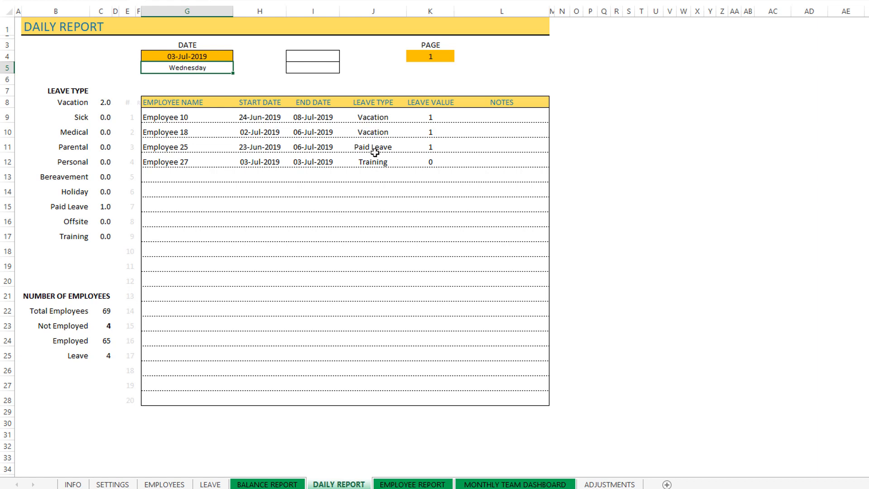
mouse_move(370, 162)
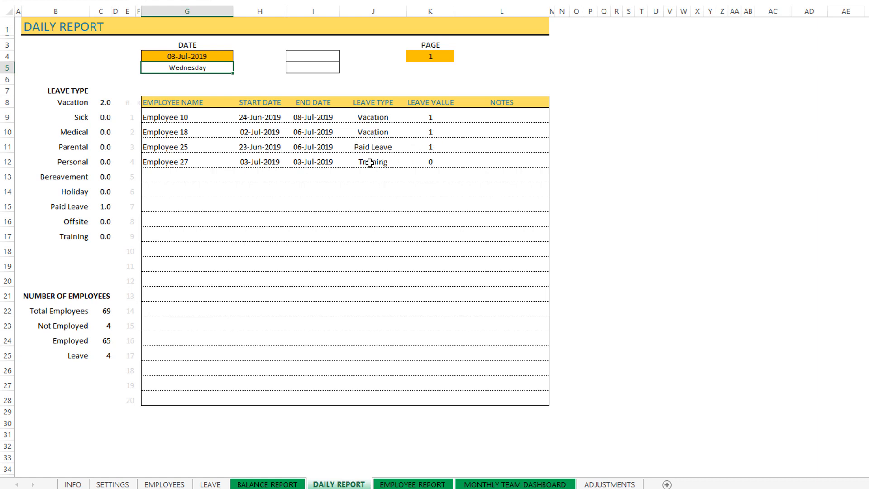
mouse_move(381, 169)
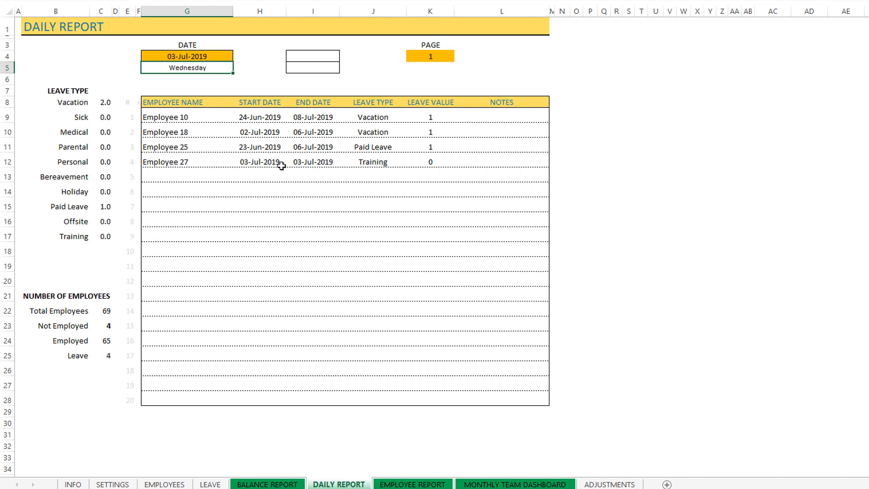
mouse_move(395, 165)
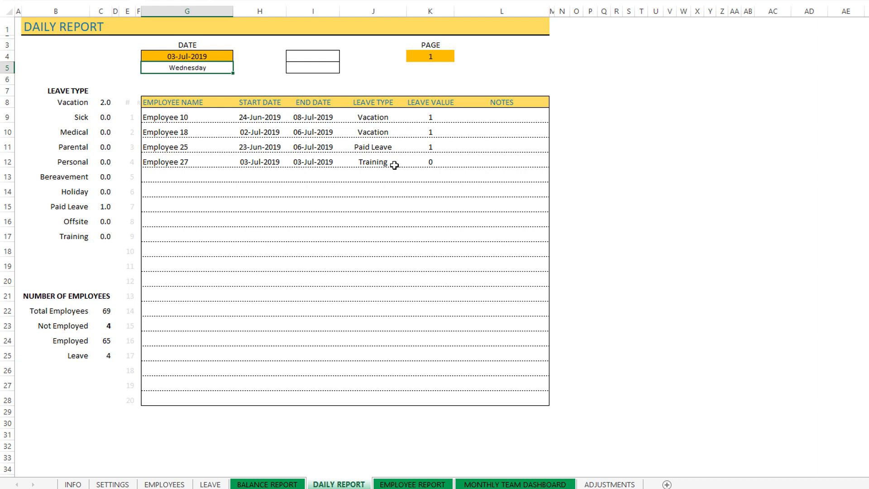
mouse_move(442, 150)
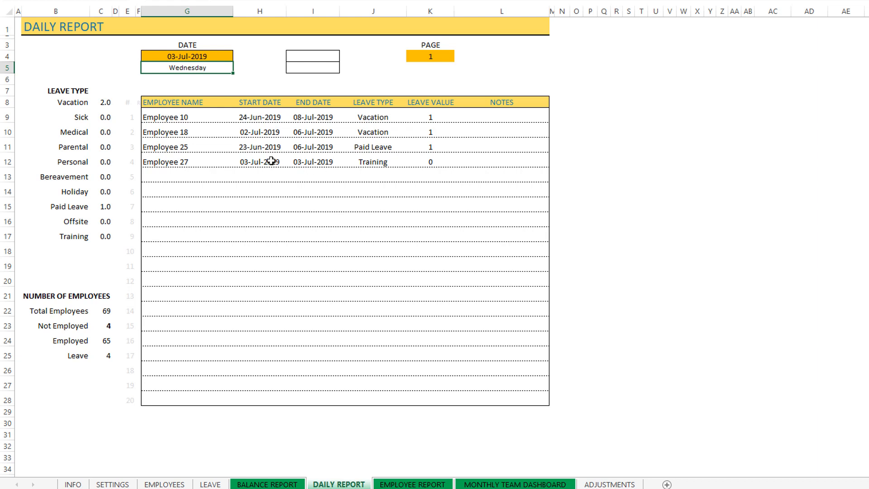
mouse_move(411, 474)
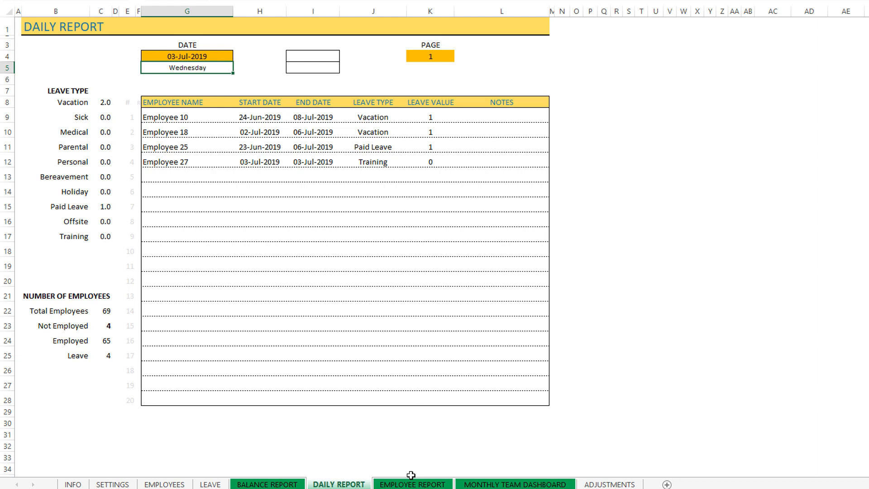
left_click(413, 483)
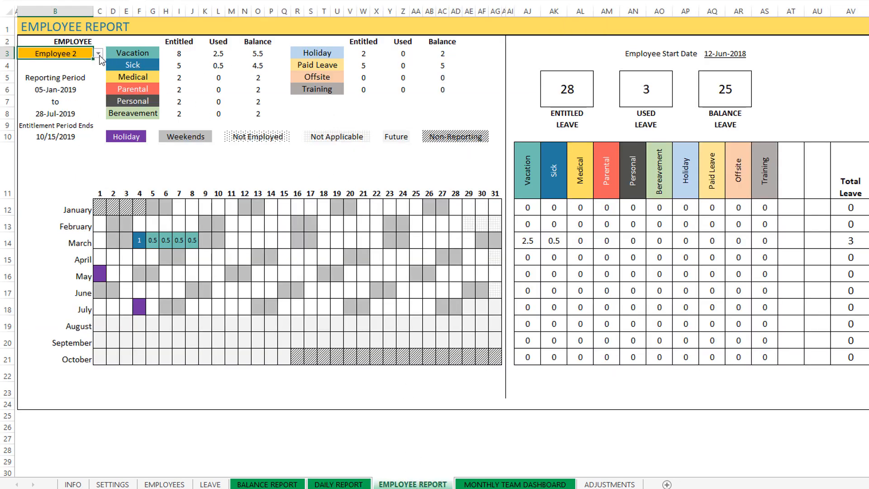
Pick an employee from the Employee Report list, then open the MONTHLY TEAM DASHBOARD.
left_click(99, 53)
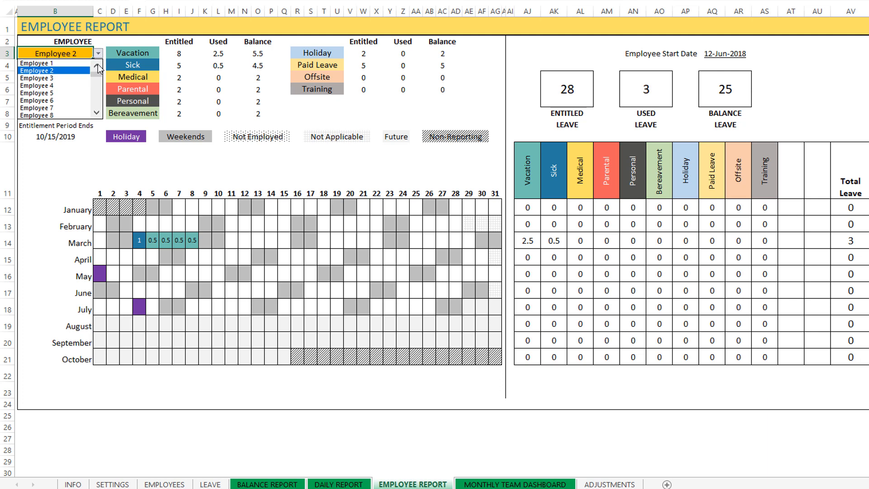
left_click(35, 63)
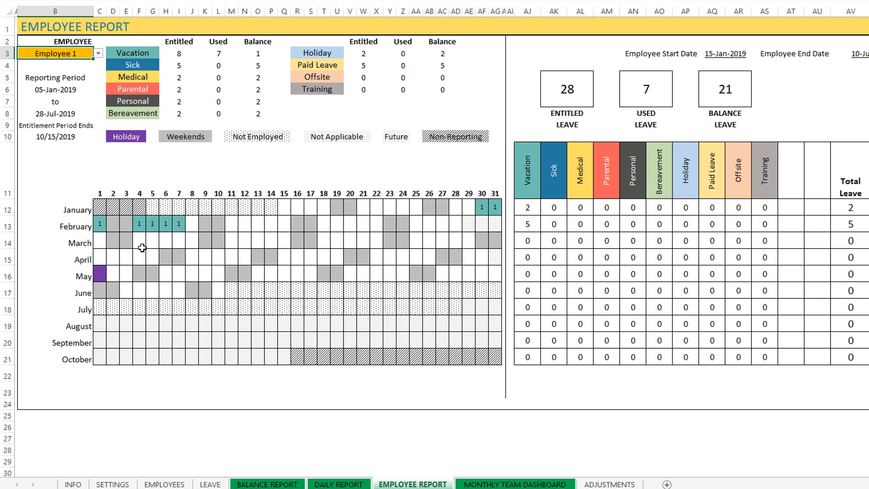
mouse_move(377, 222)
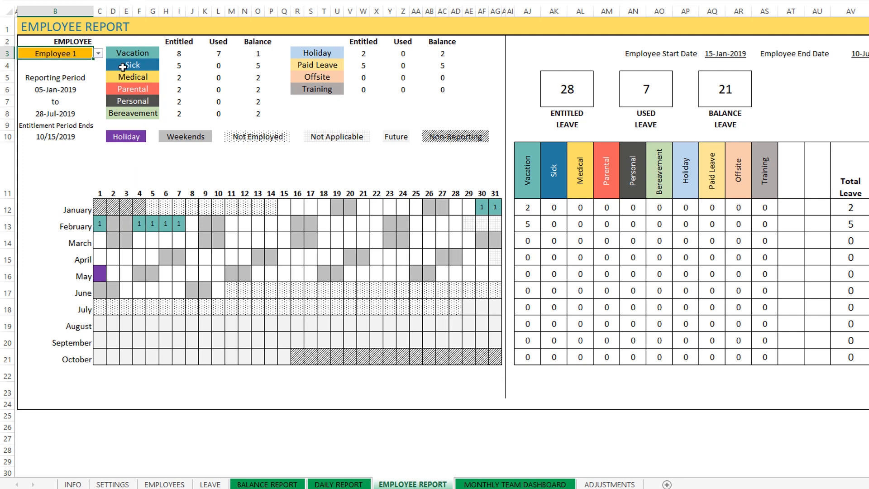
mouse_move(106, 223)
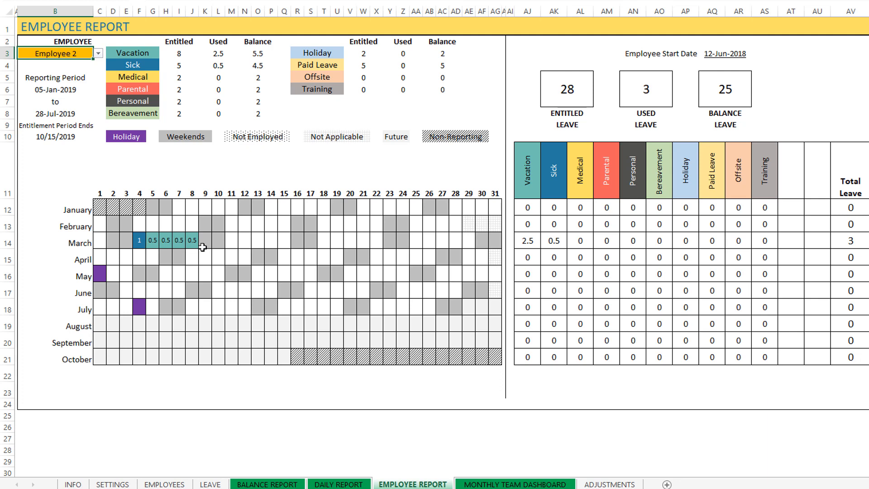
mouse_move(260, 249)
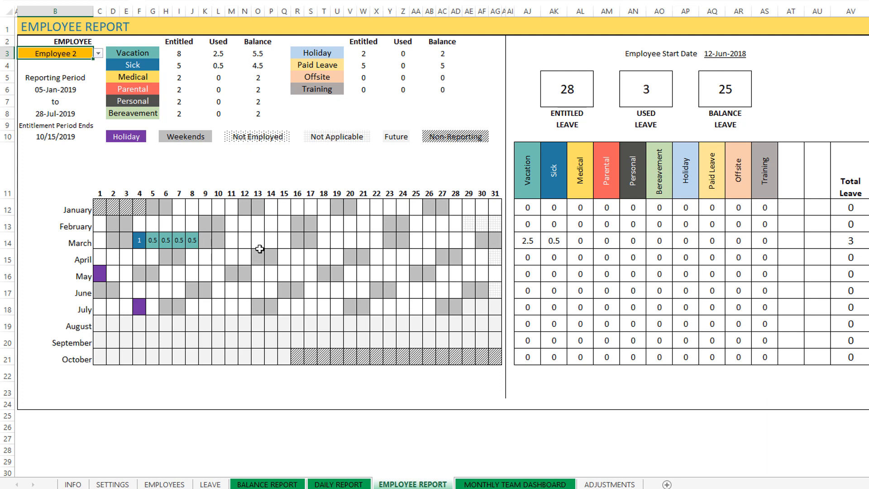
mouse_move(207, 109)
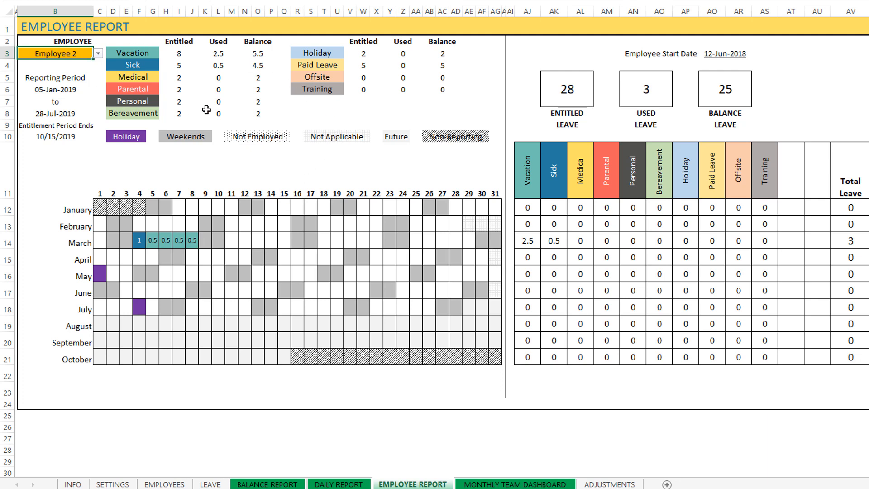
mouse_move(183, 65)
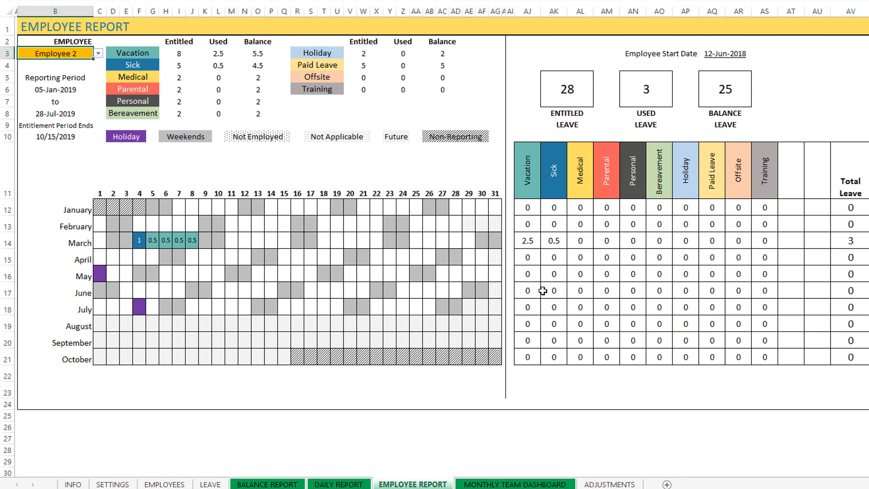
mouse_move(672, 239)
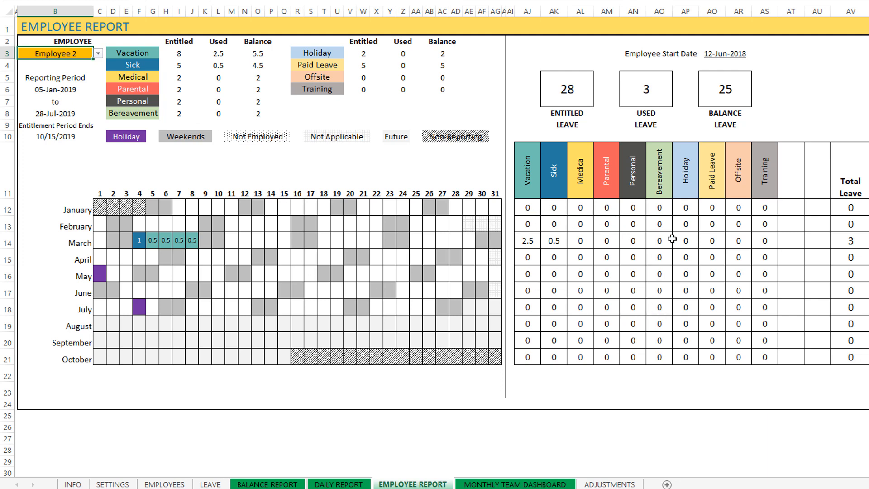
mouse_move(516, 319)
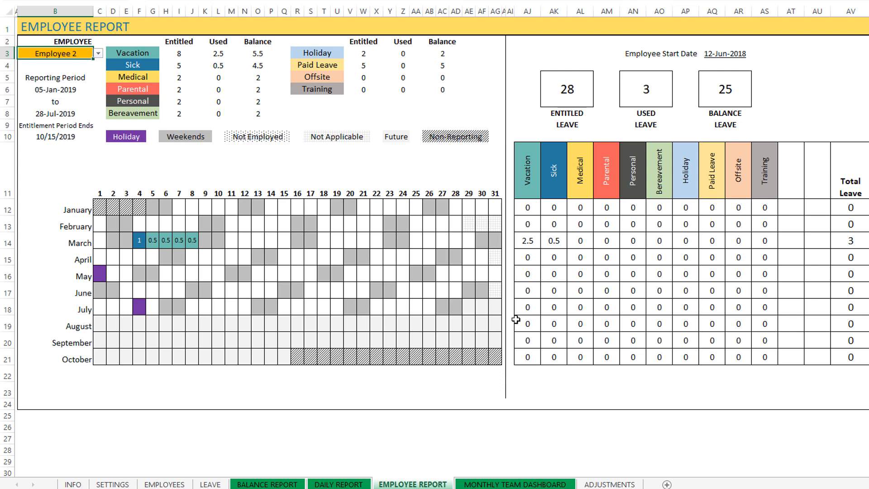
mouse_move(156, 251)
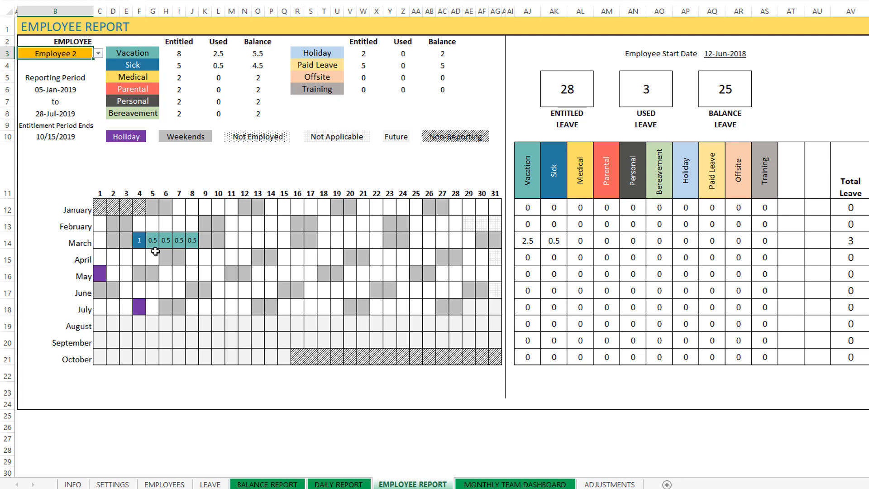
mouse_move(528, 225)
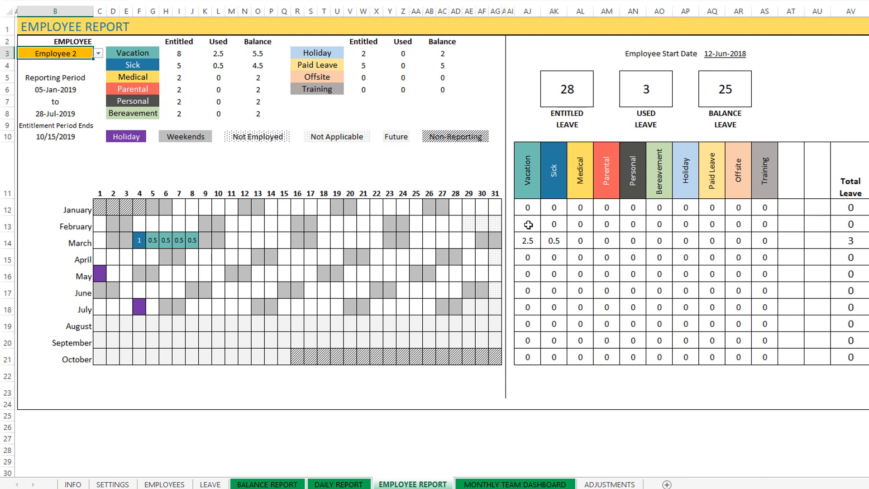
mouse_move(249, 242)
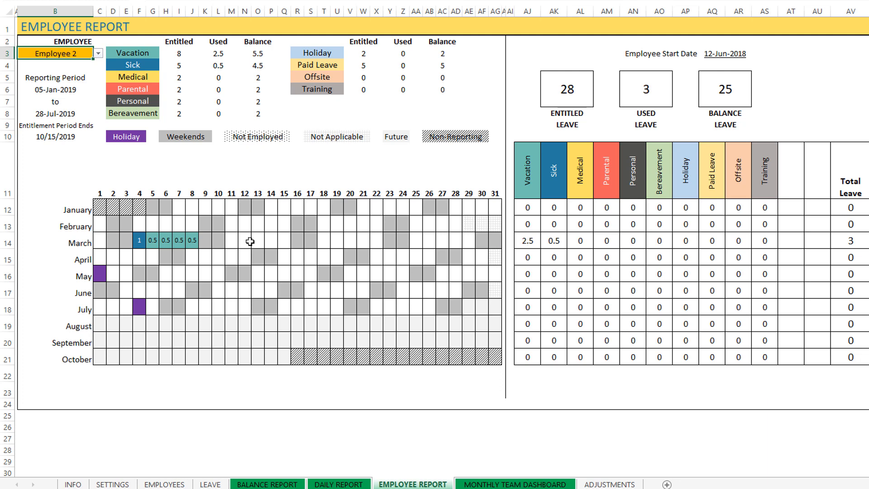
mouse_move(308, 242)
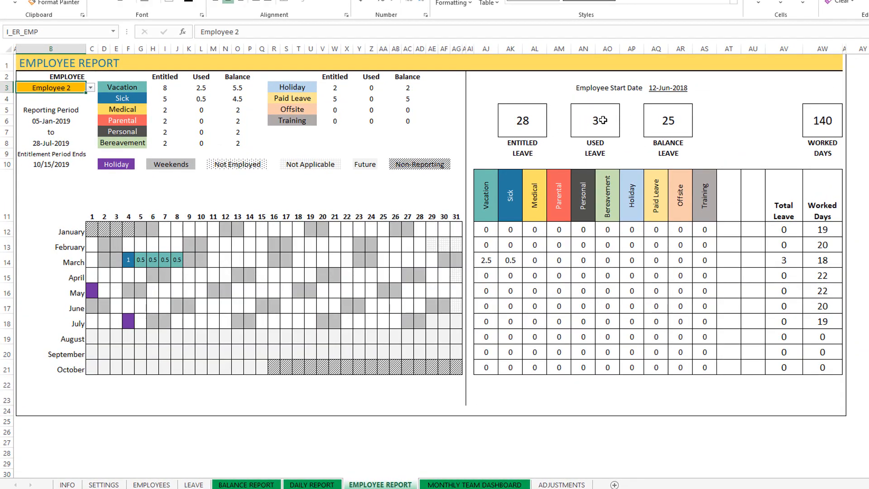
mouse_move(792, 157)
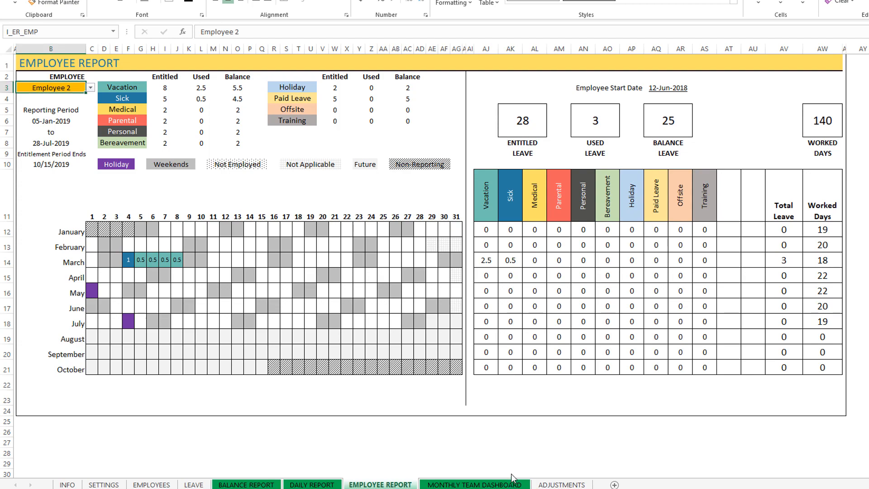
left_click(474, 485)
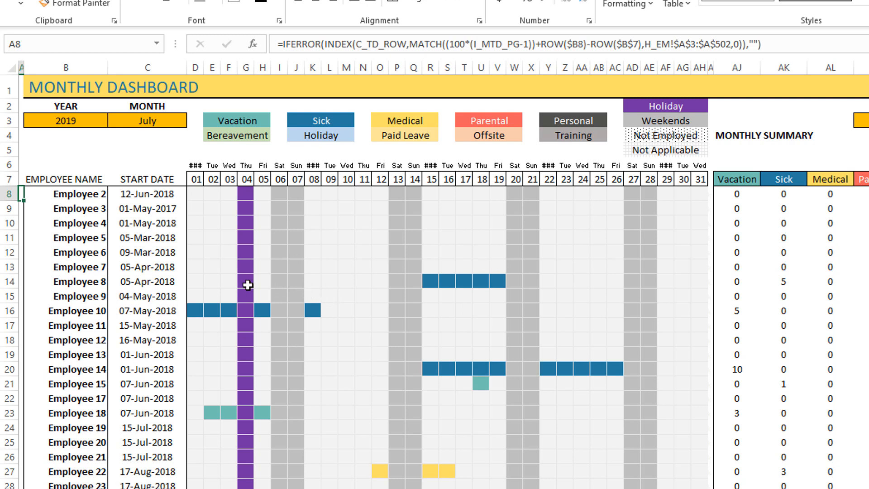
mouse_move(644, 276)
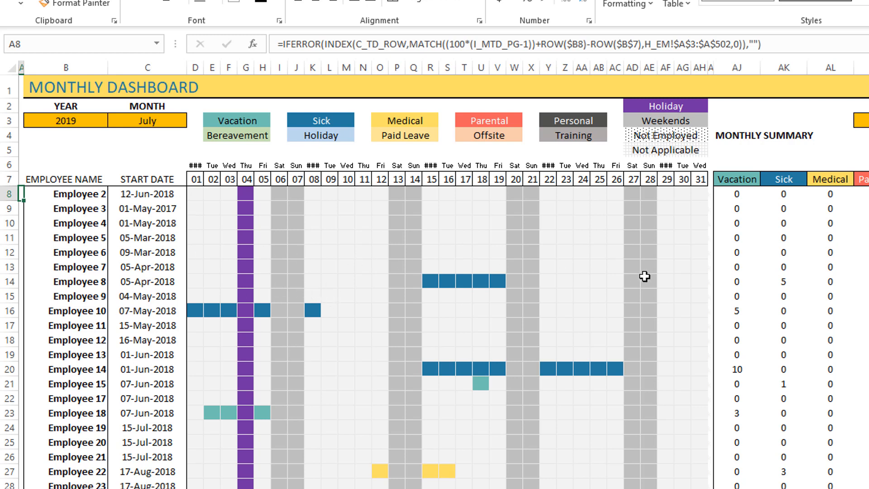
mouse_move(243, 231)
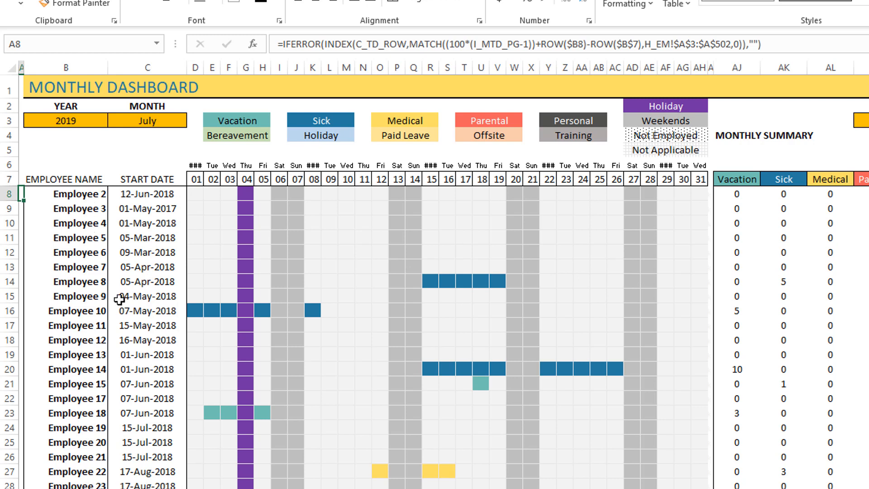
Change the dashboard's START DATE column to DEPARTMENT and start typing 'Finance' as the filter.
left_click(193, 179)
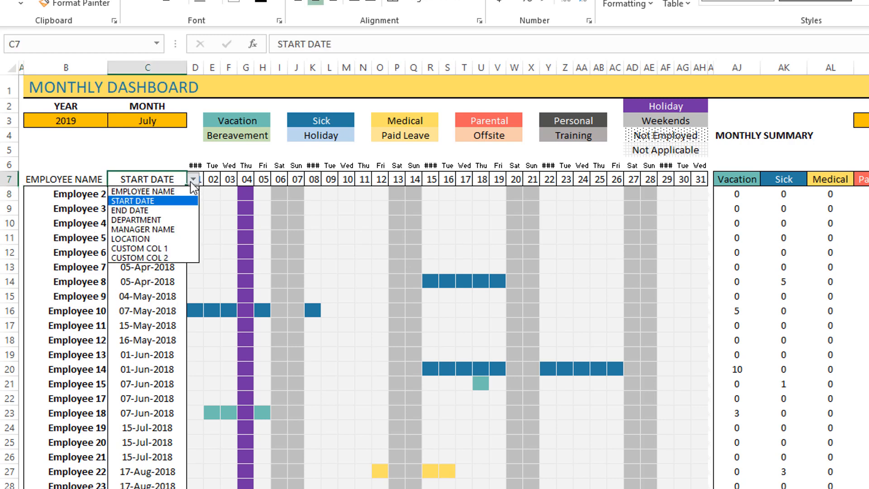
left_click(143, 219)
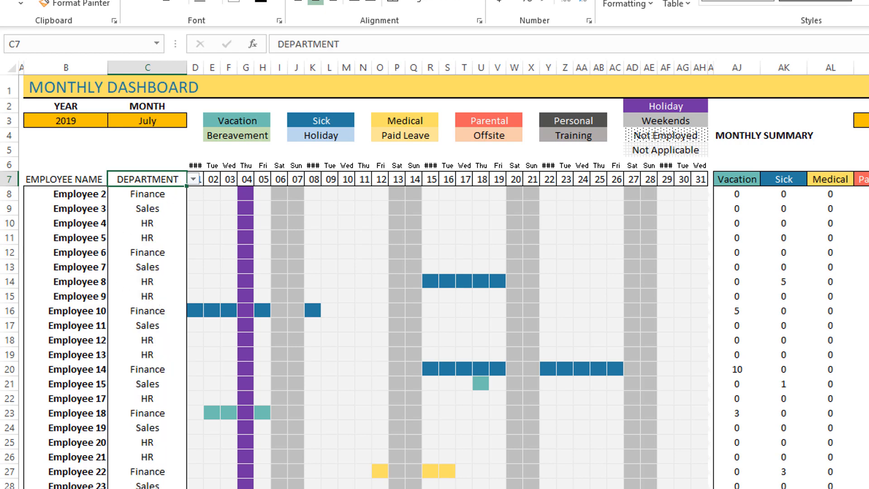
type("Finance")
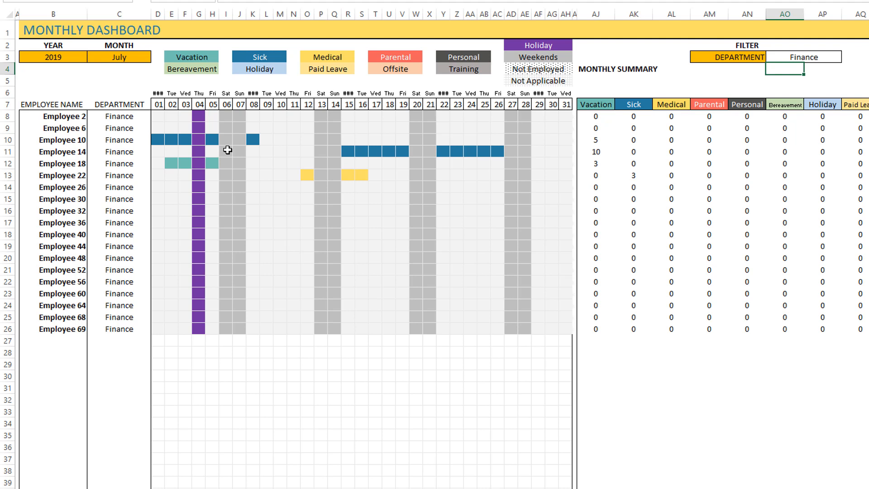
mouse_move(600, 152)
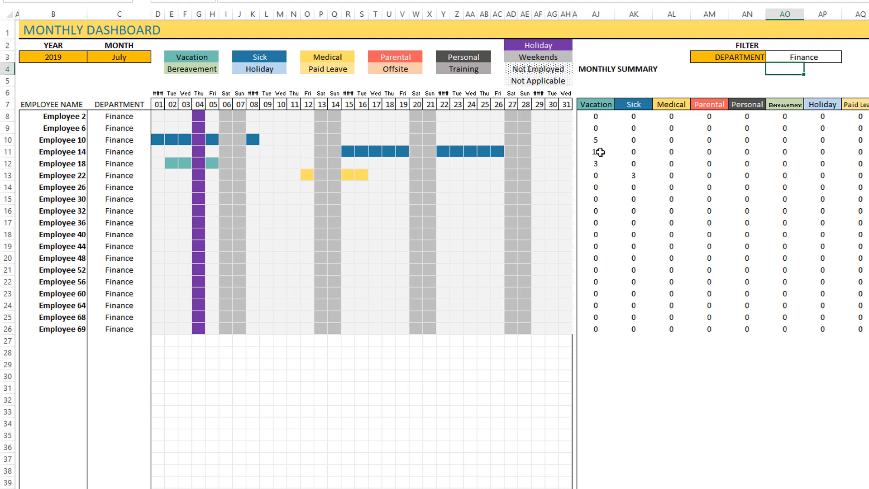
mouse_move(596, 151)
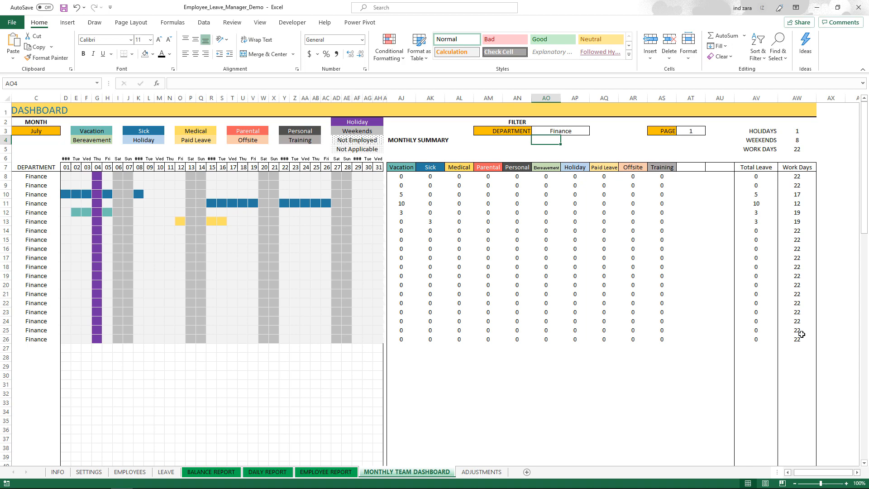
mouse_move(744, 277)
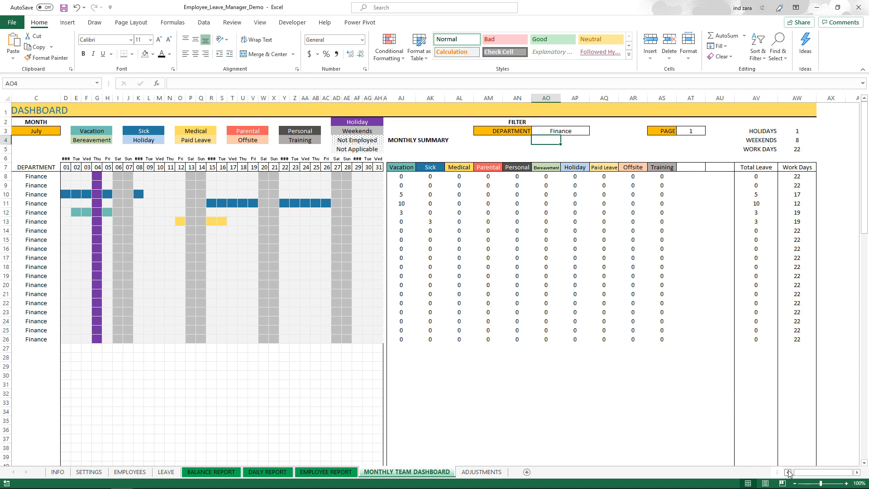
Scroll down the Finance dashboard to see Total Leave, Work Days and July's totals.
scroll("down", 3)
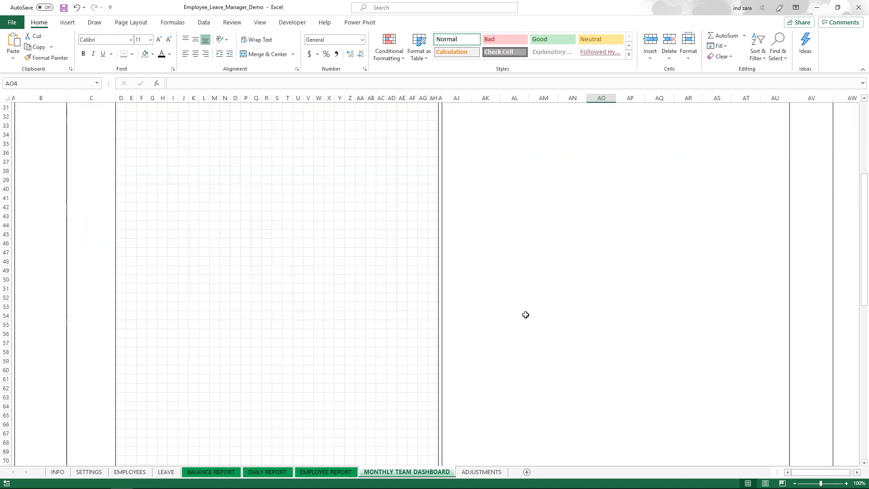
Switch the dashboard month in C3 from July to August 2019.
scroll("down", 3)
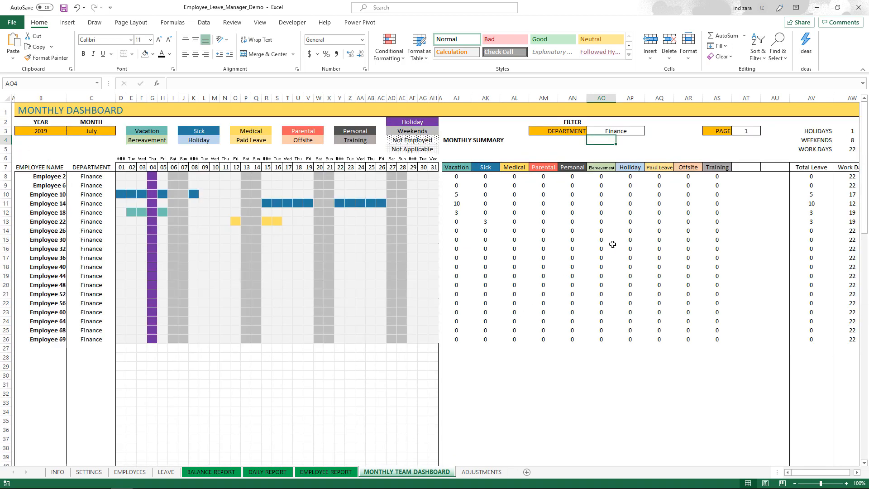
left_click(746, 131)
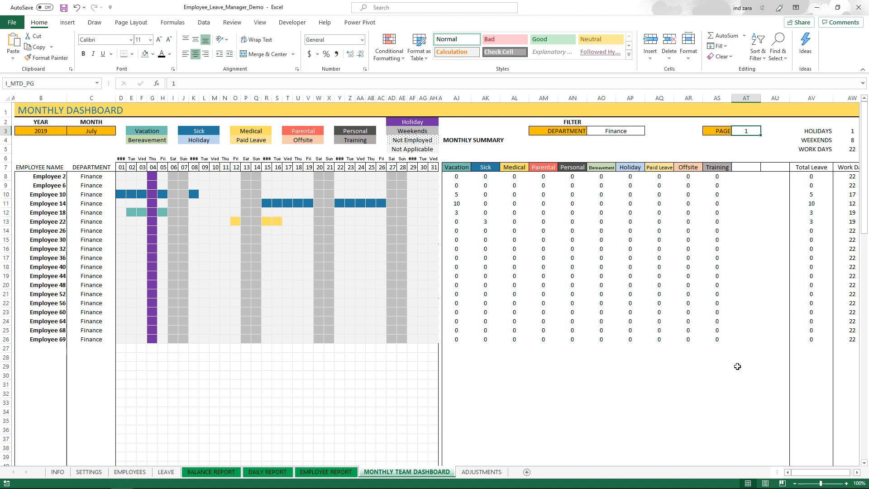
mouse_move(731, 356)
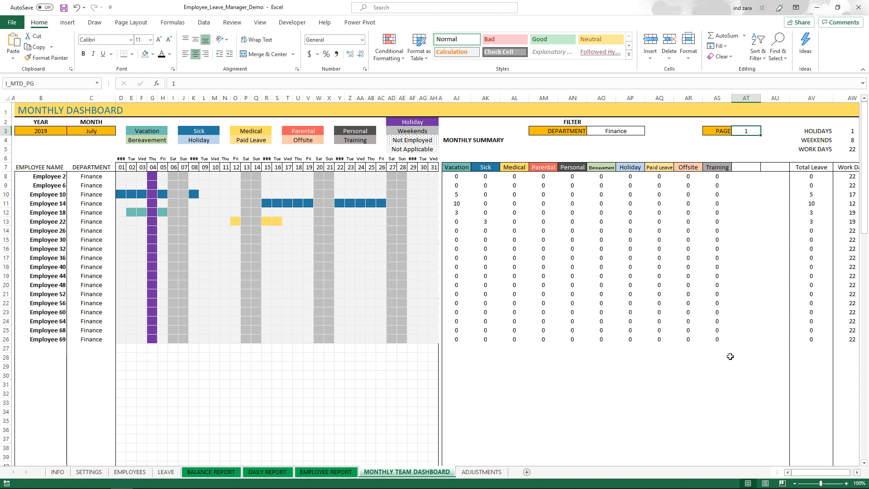
mouse_move(97, 137)
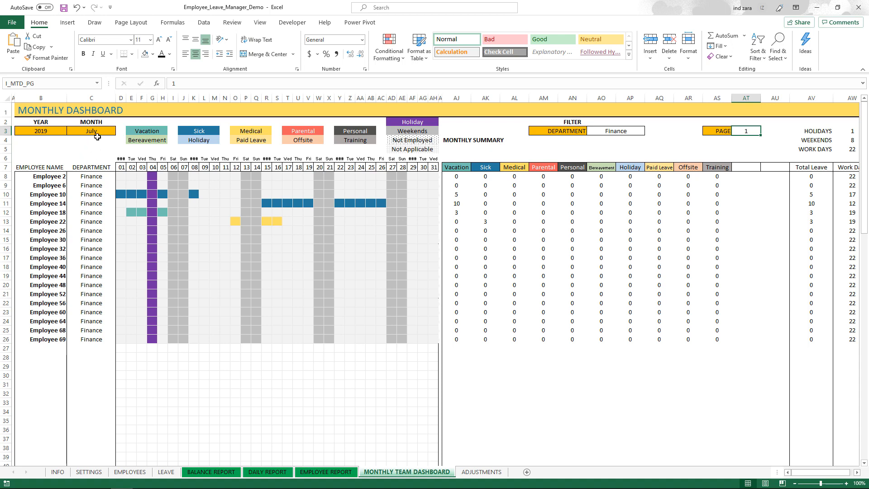
left_click(119, 130)
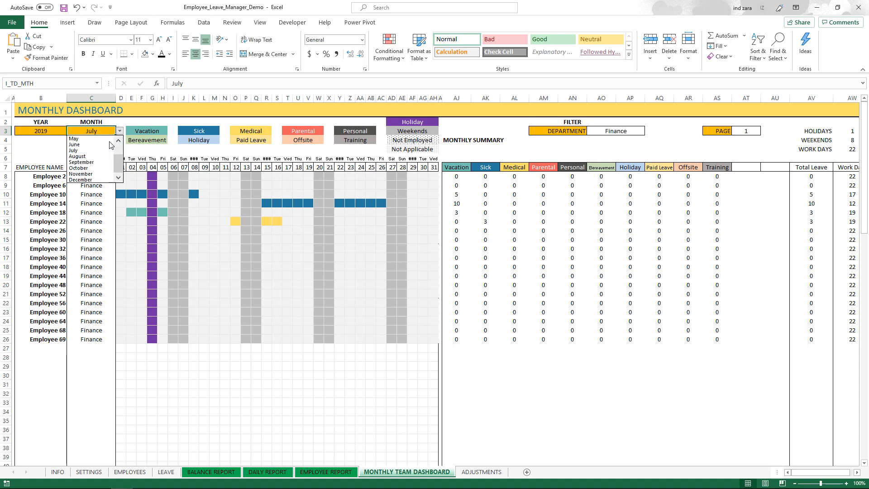
left_click(77, 161)
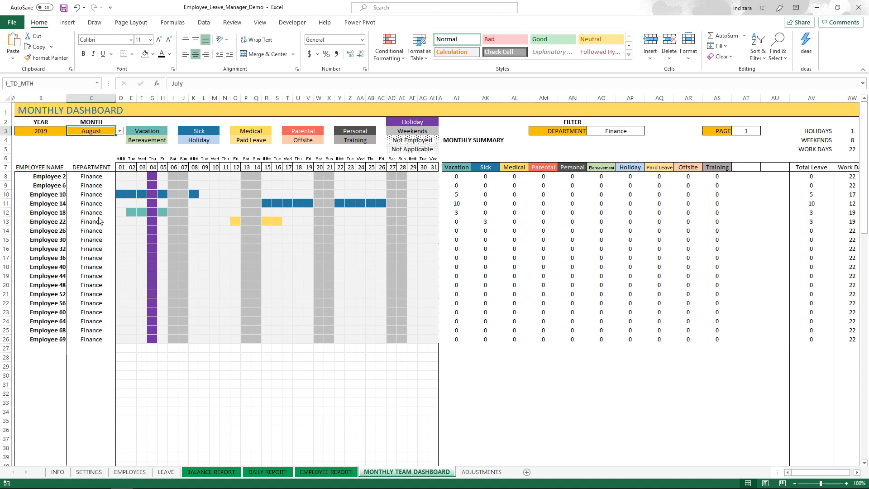